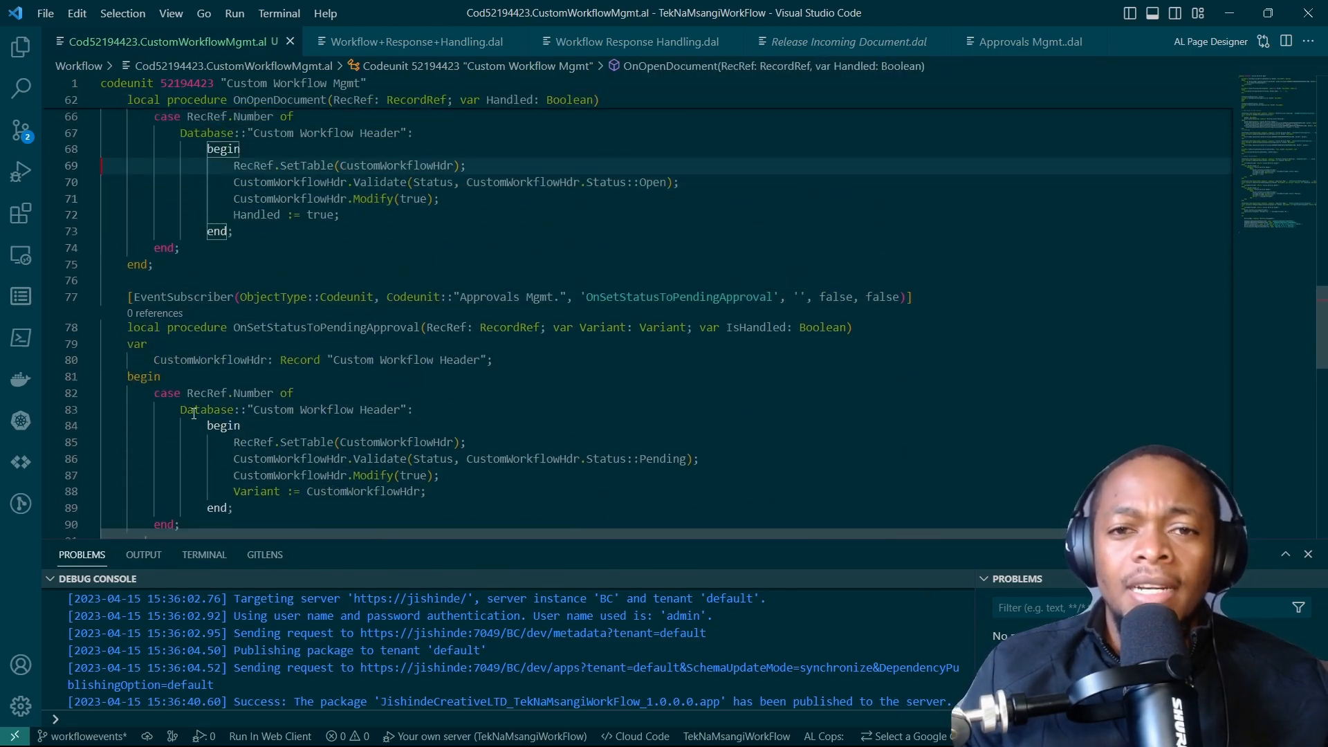
Scroll down past the OnPopulateApprovalEntryArgument subscriber to its end
scroll(down, 3)
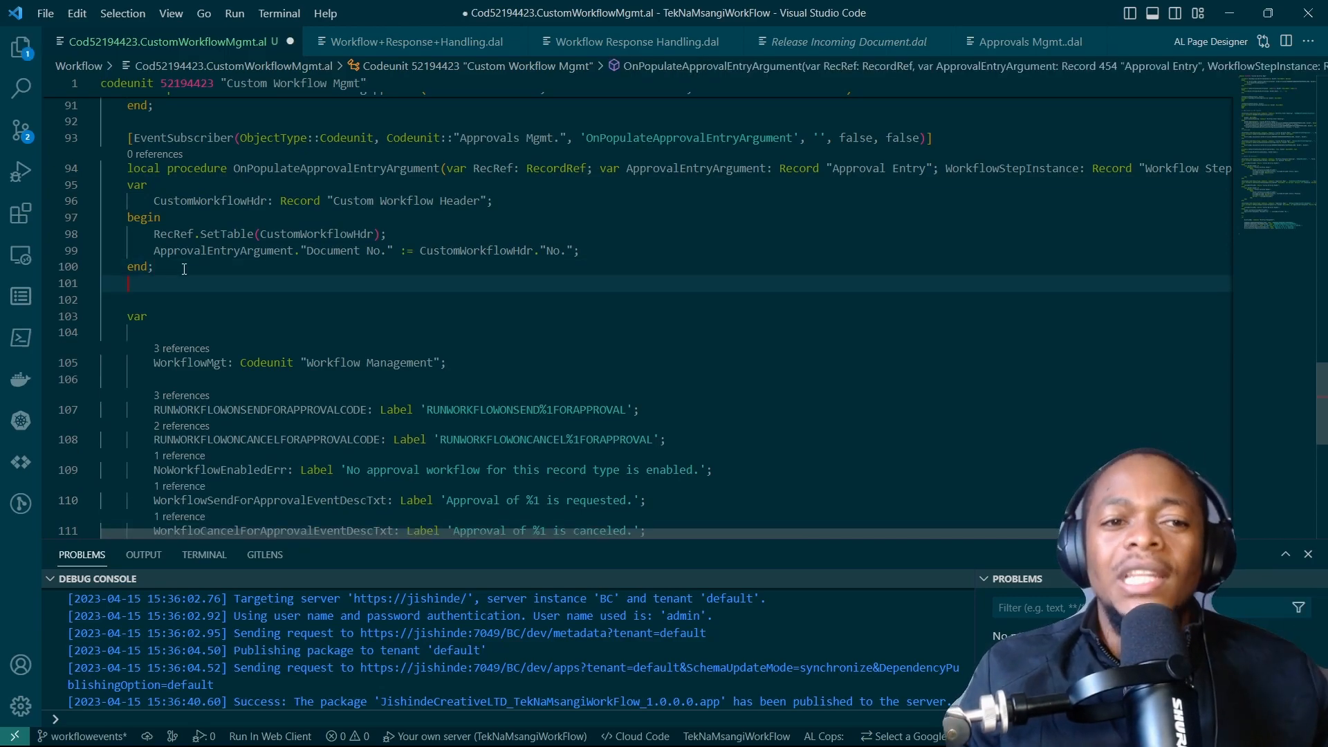
Insert a teventsubscriber for Workflow Response Handling's OnReleaseDocument with an empty OnReleaseDocument procedure
text(tevens)
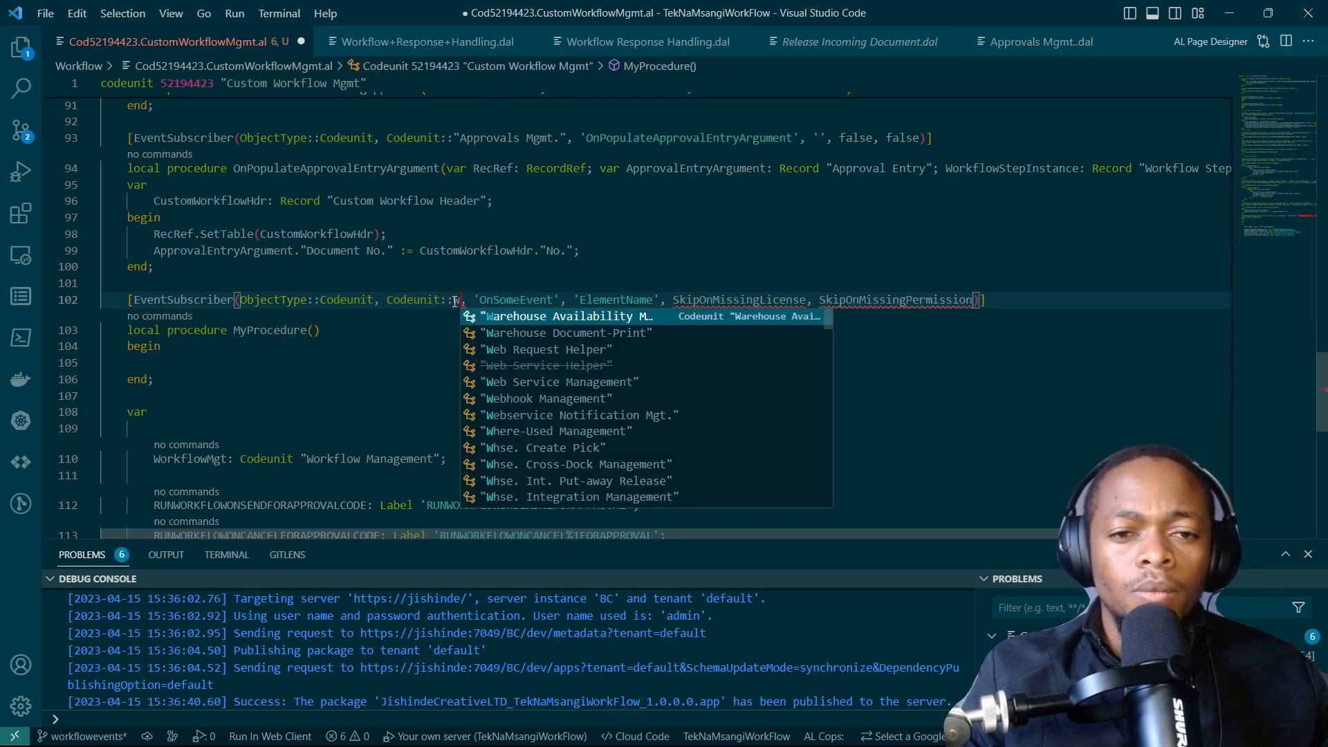
text(Workflow)
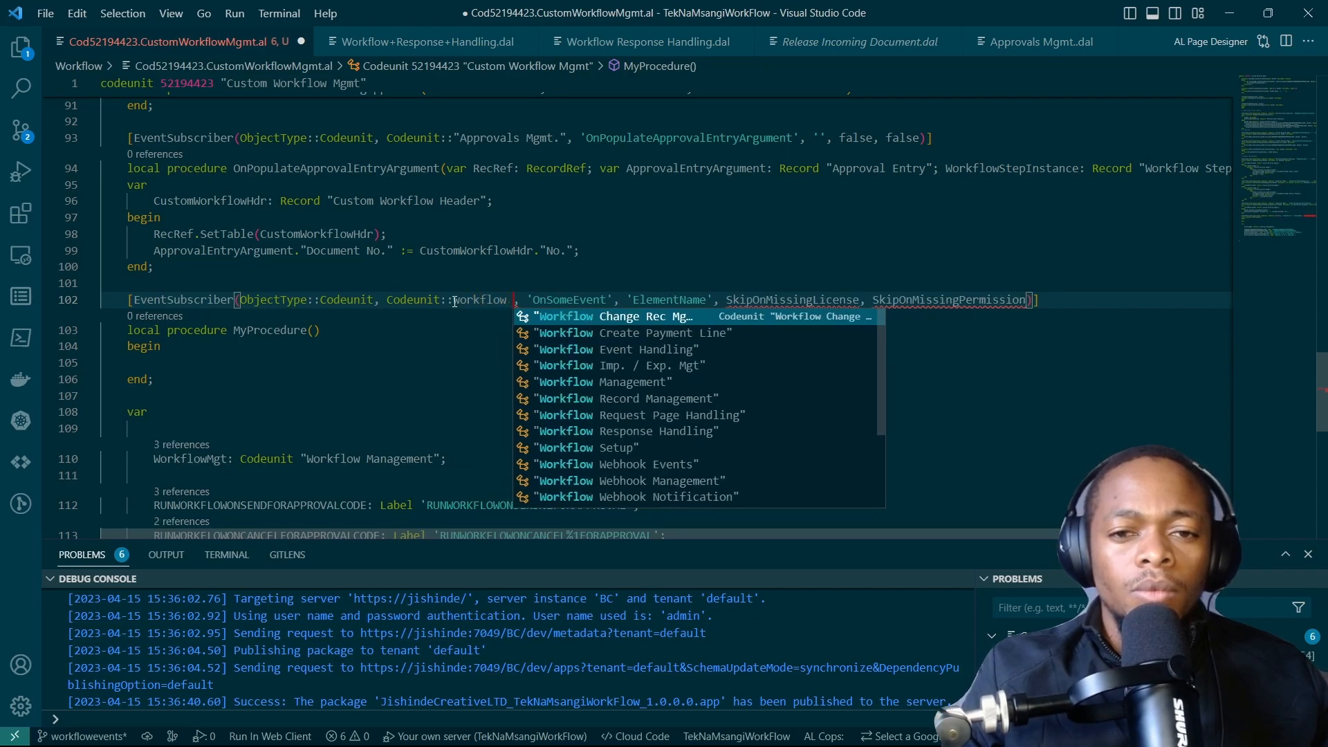
text(res)
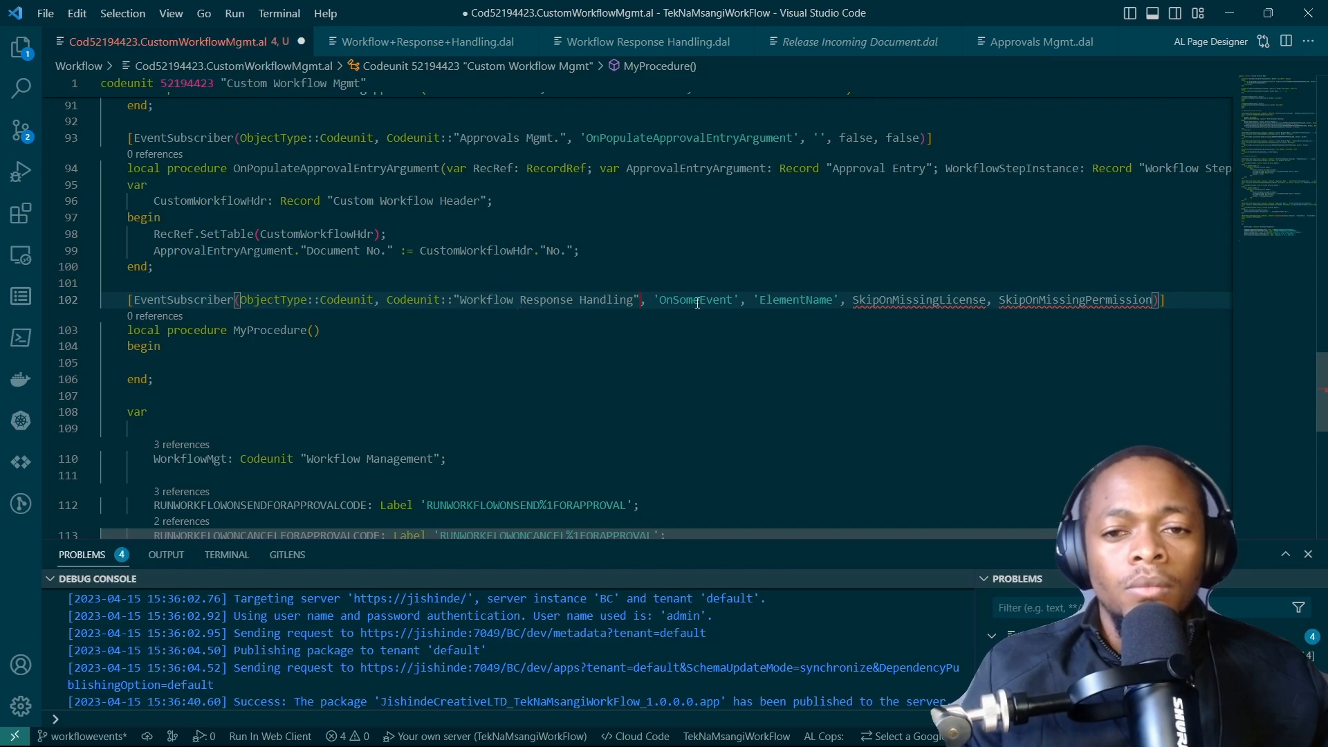
text(onre)
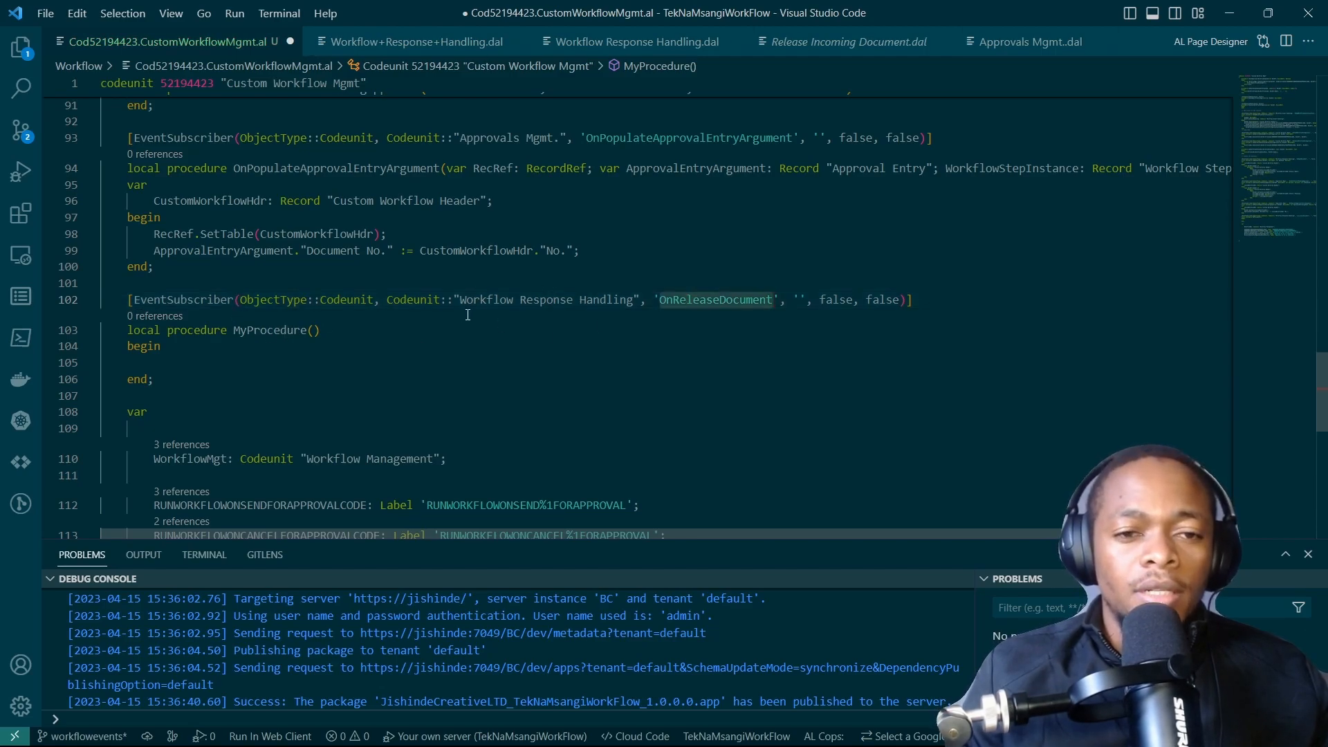
text(OnReleaseDocument(RecRef: RecordRef; var Handled: Boolean)
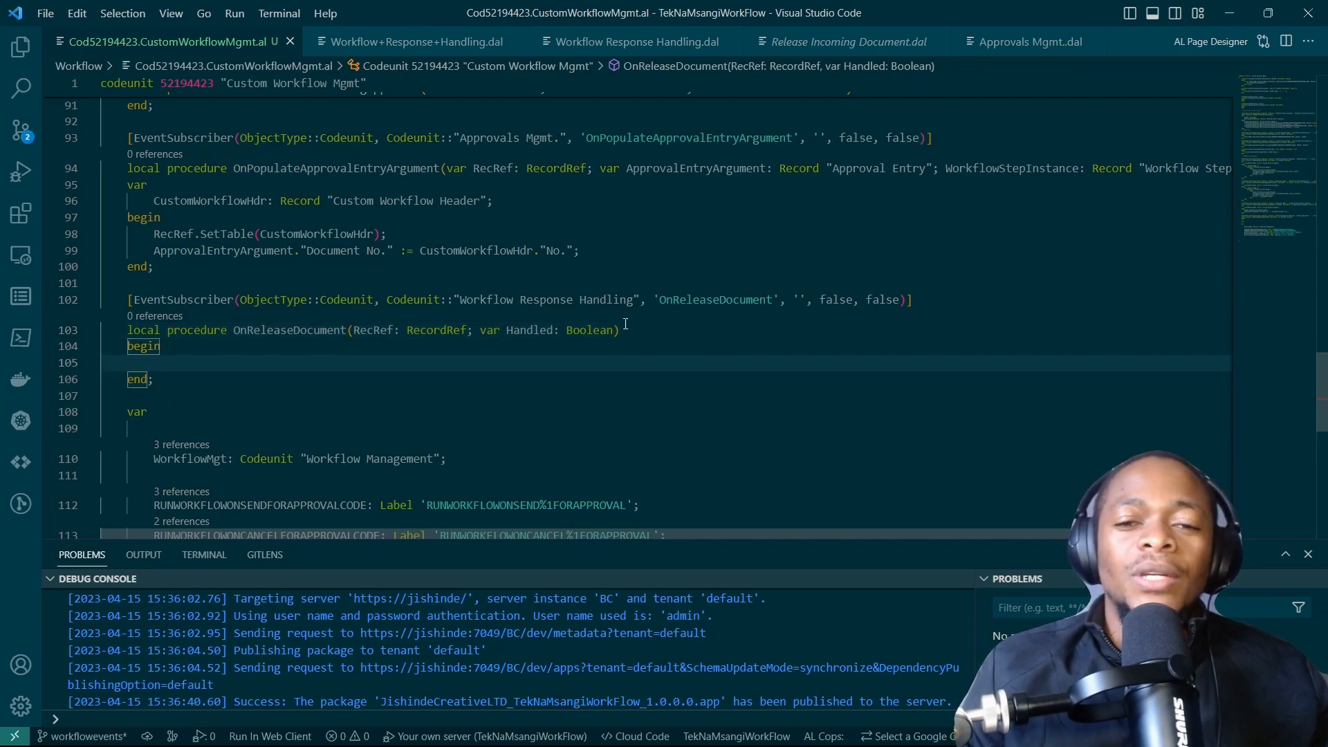
Declare CustomWorkflowHdr: Record "Custom Workflow Header" and begin case RecRef.Number of
text(var)
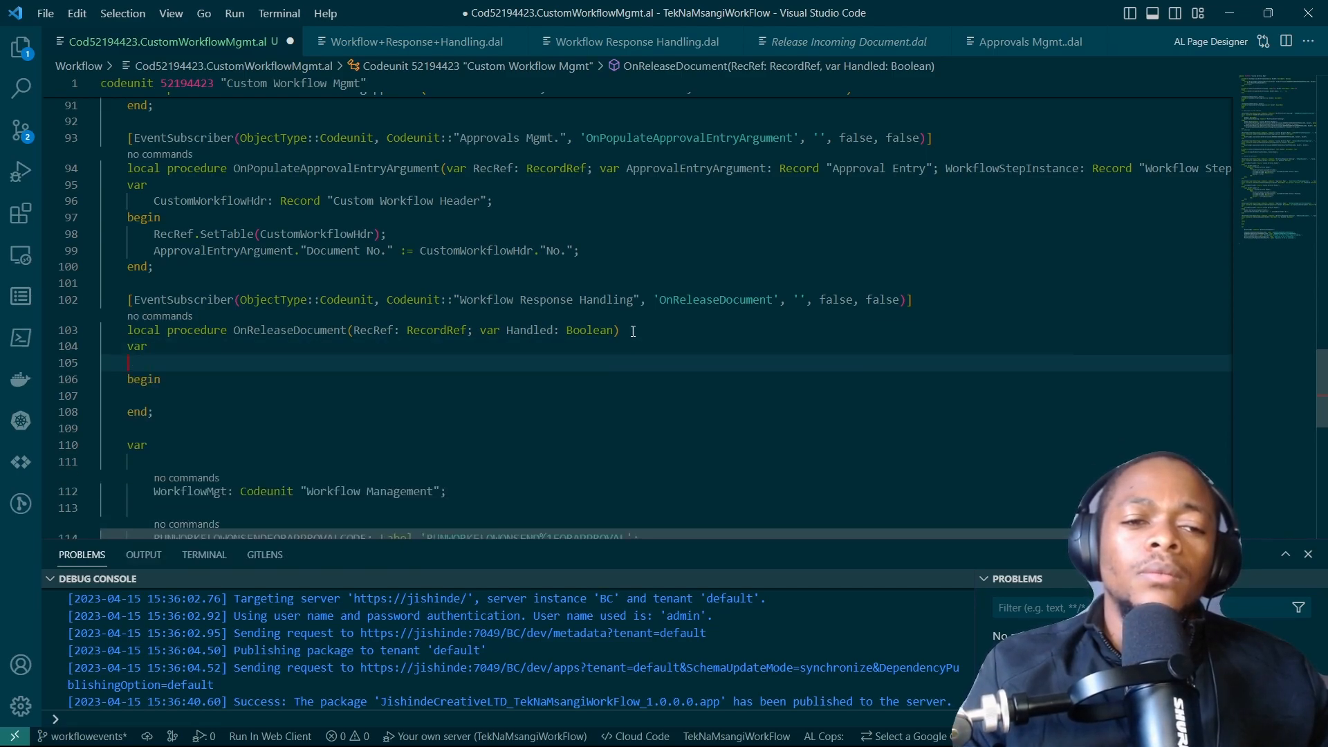
text(re)
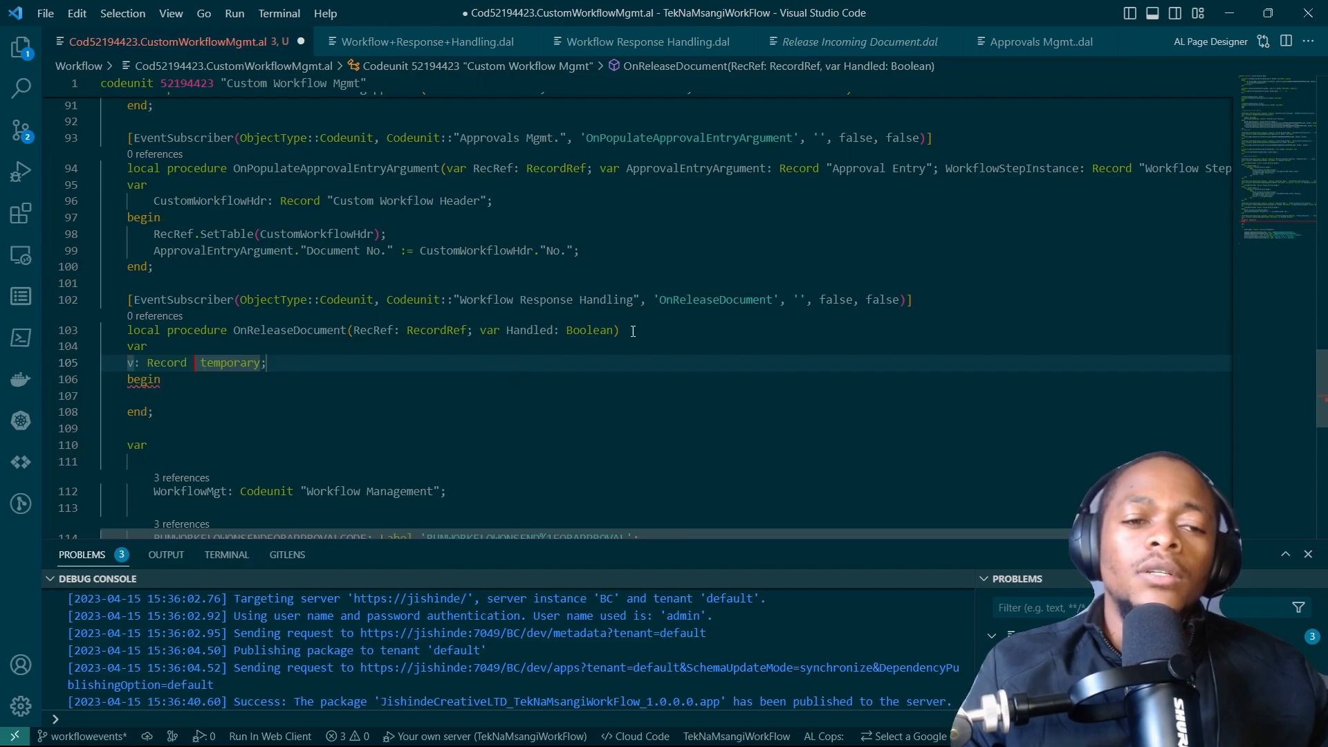
text(custome)
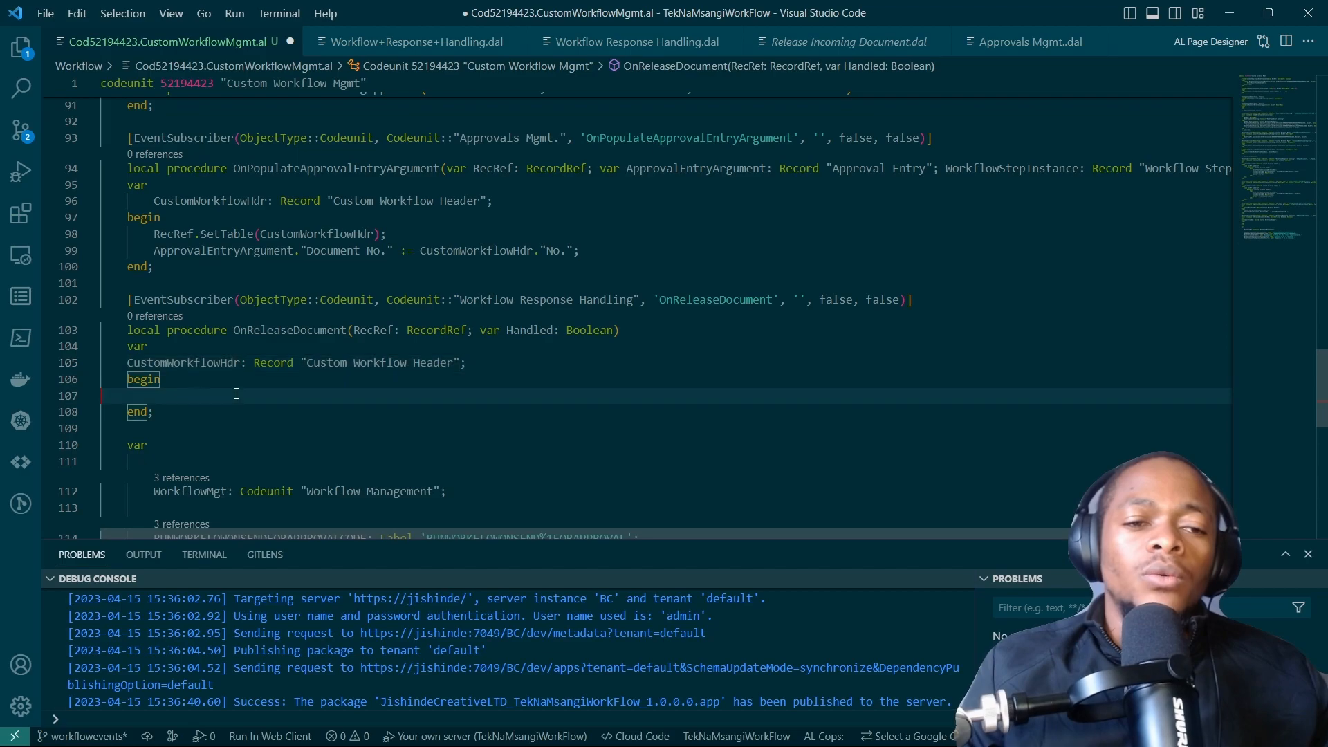
text(rec)
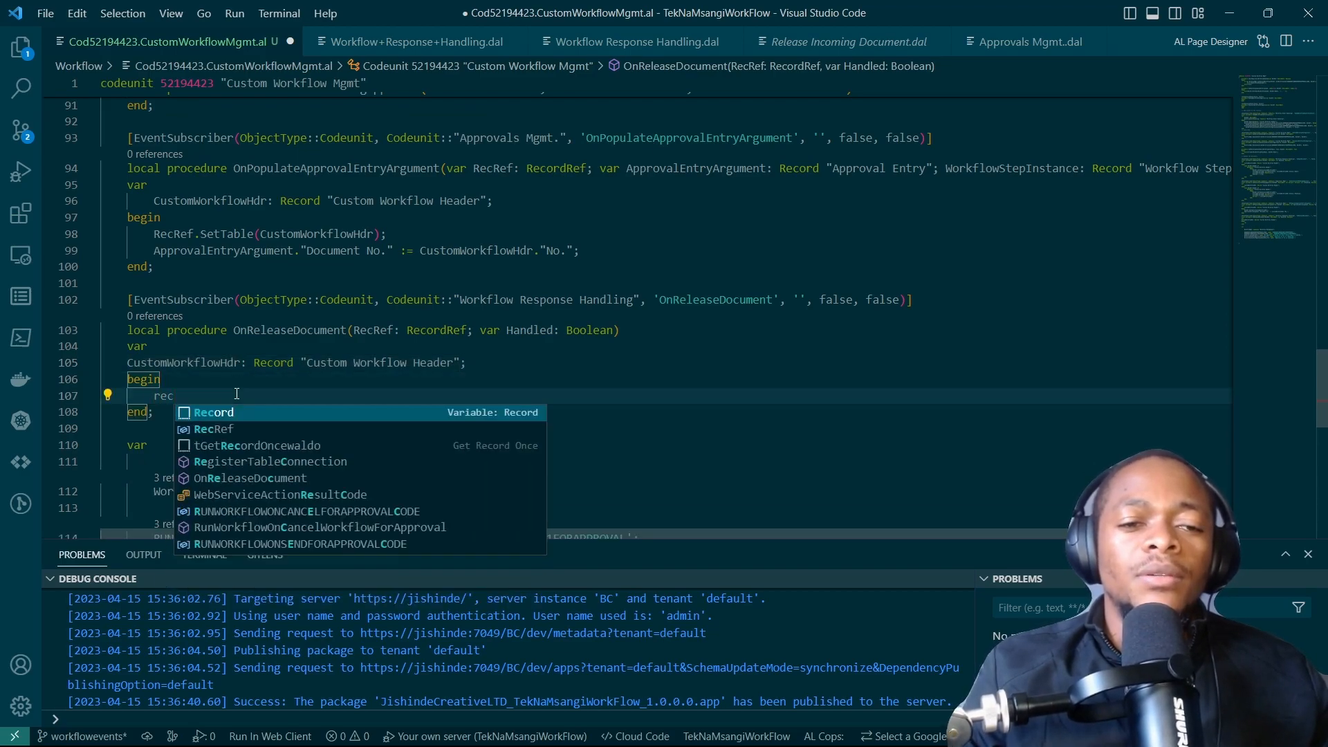
text(case)
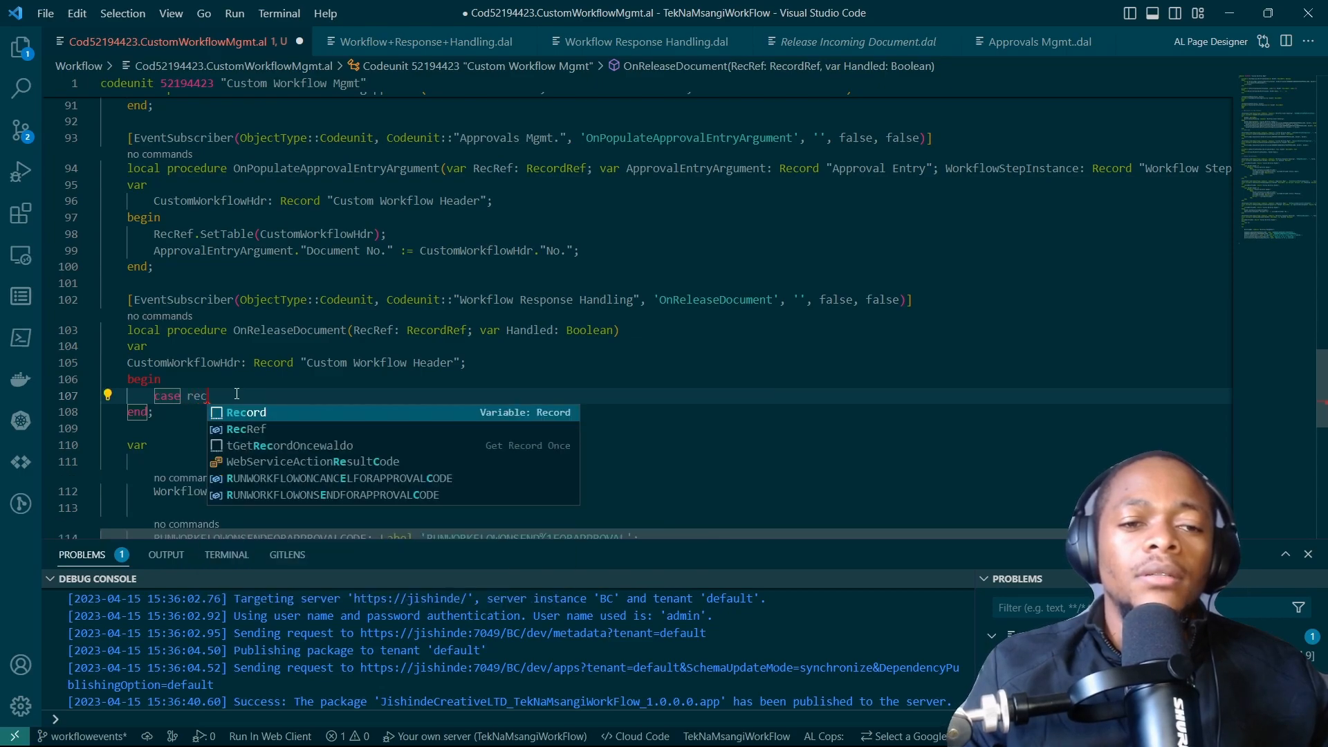
text(RecRef.nu)
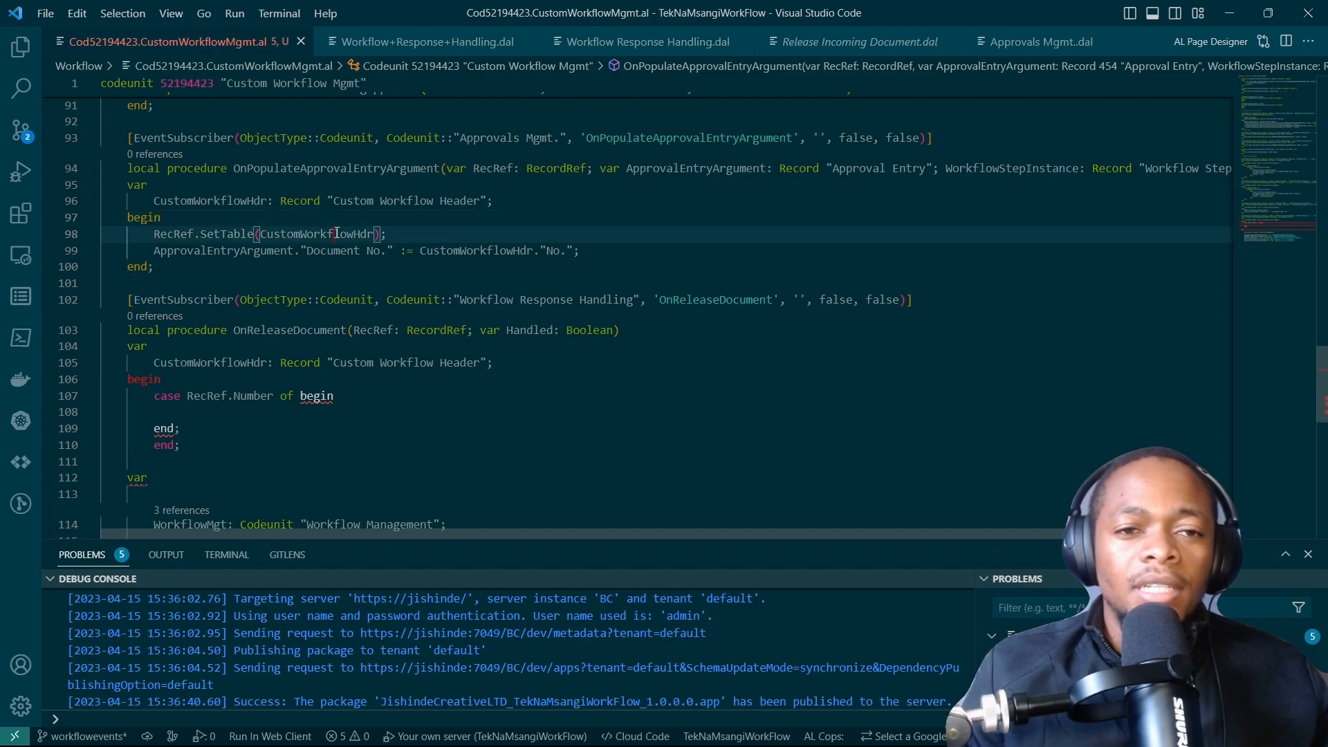
Wrap the SetTable logic in case RecRef.Number of DataBase::"Custom Workflow Header" branch
text(case)
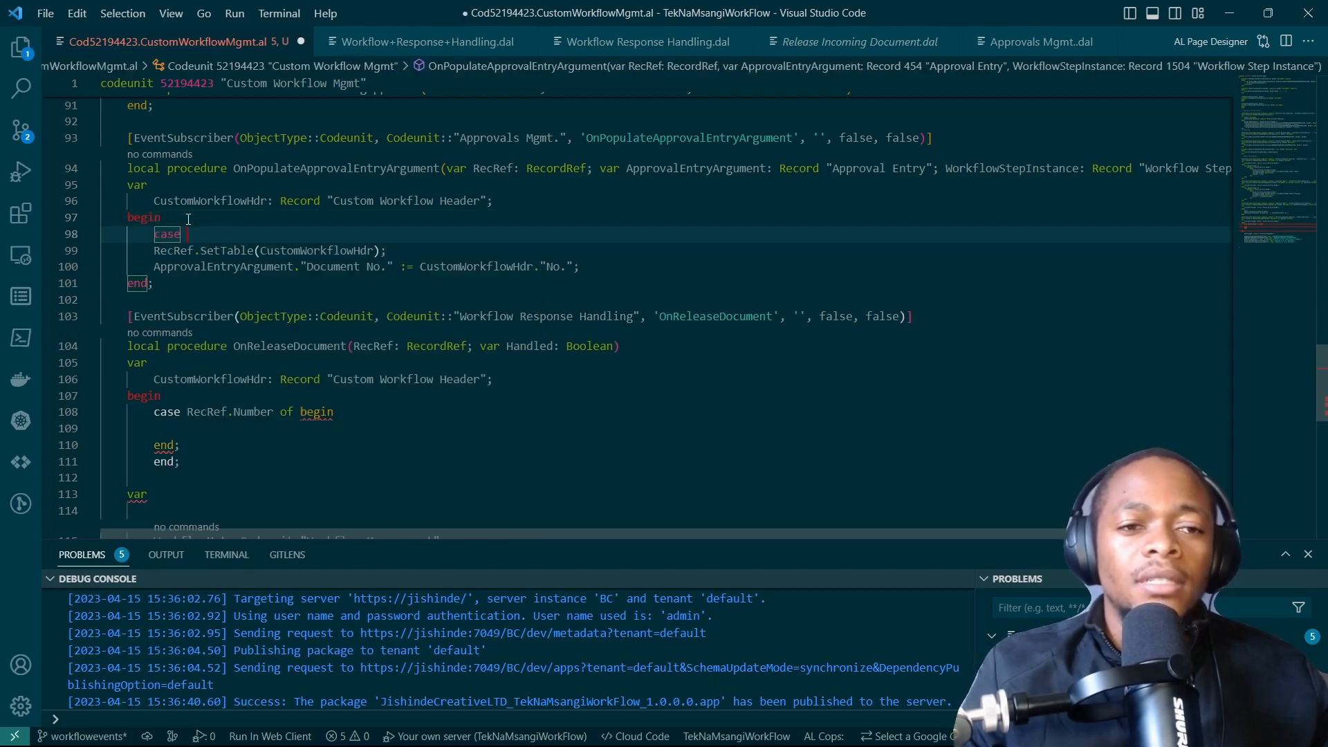
text(RecRef)
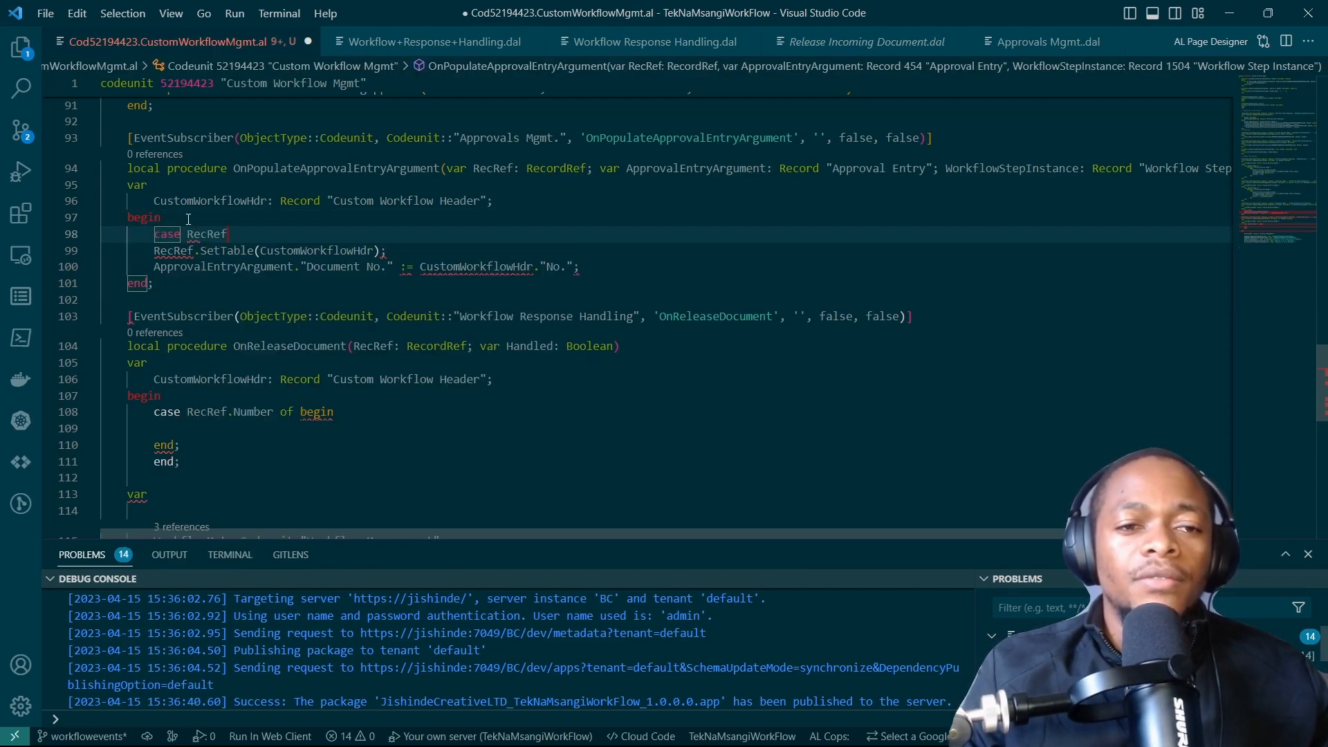
text(.Number of)
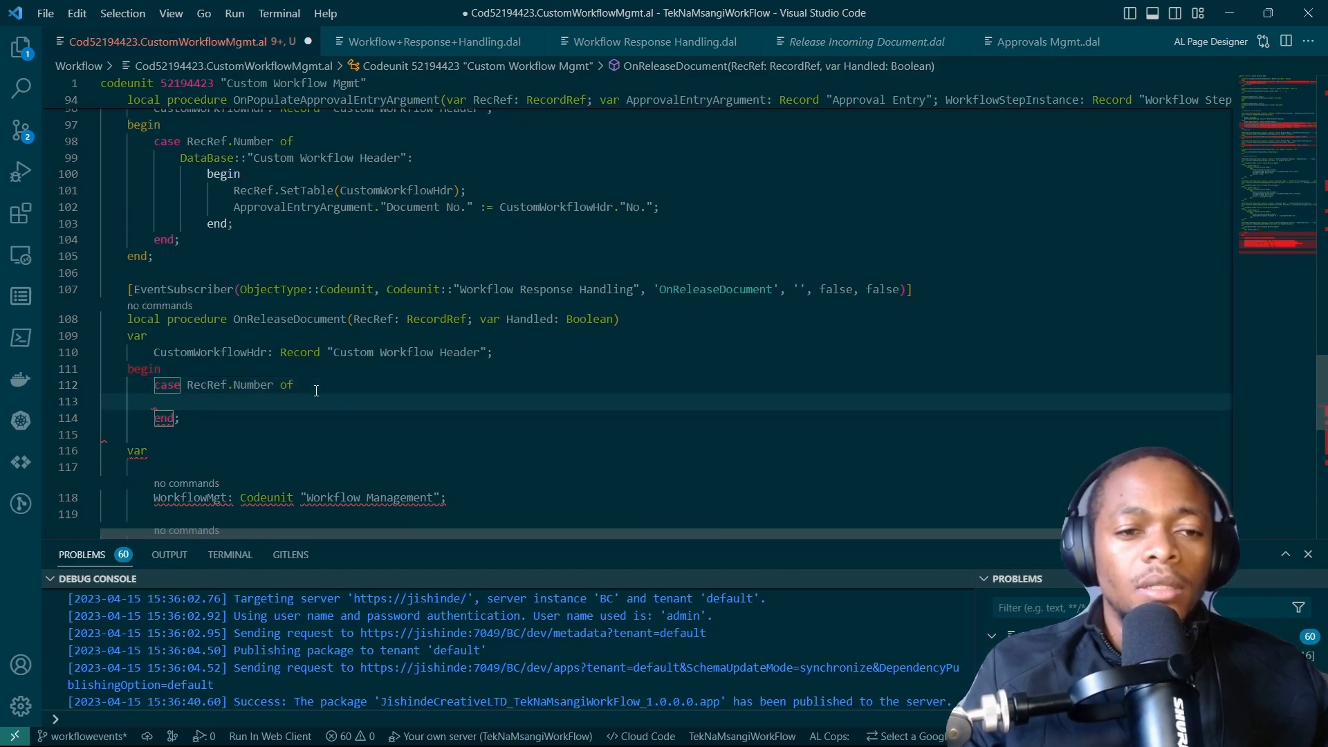
text(DataBase::cusotm)
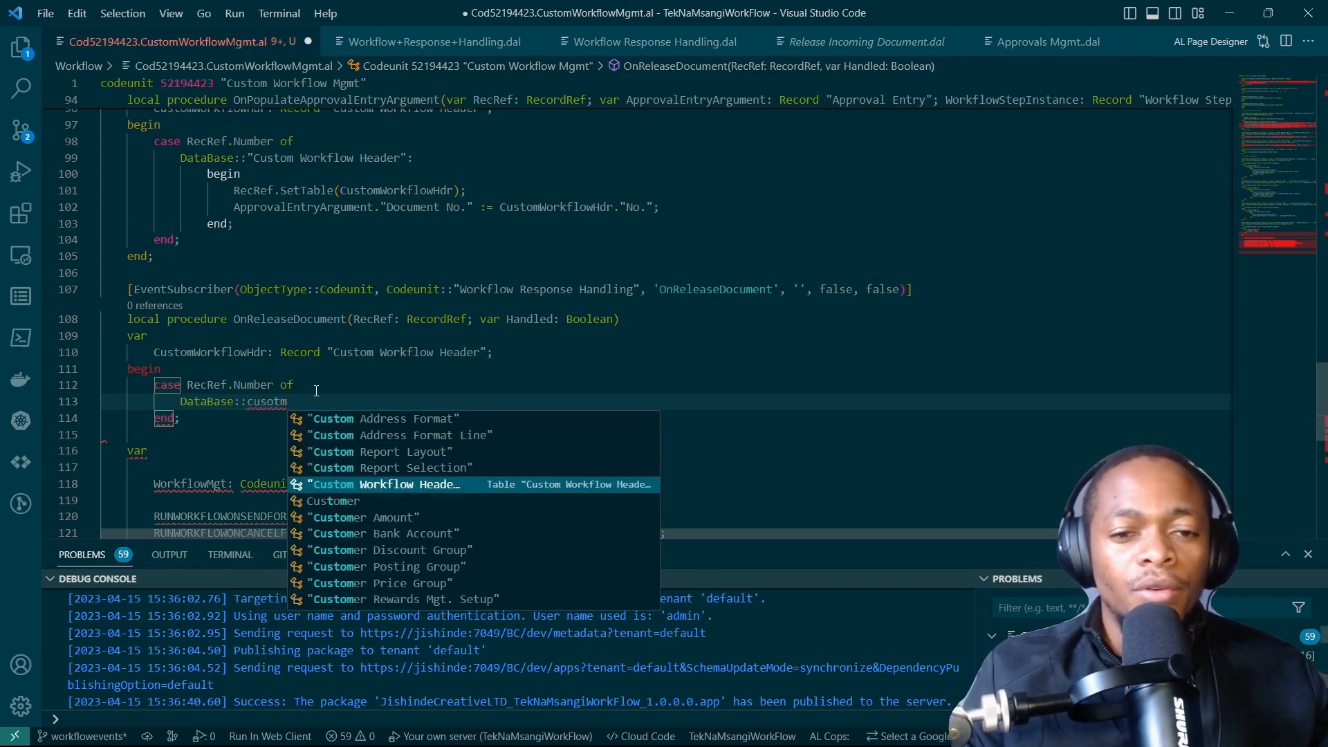
click(387, 485)
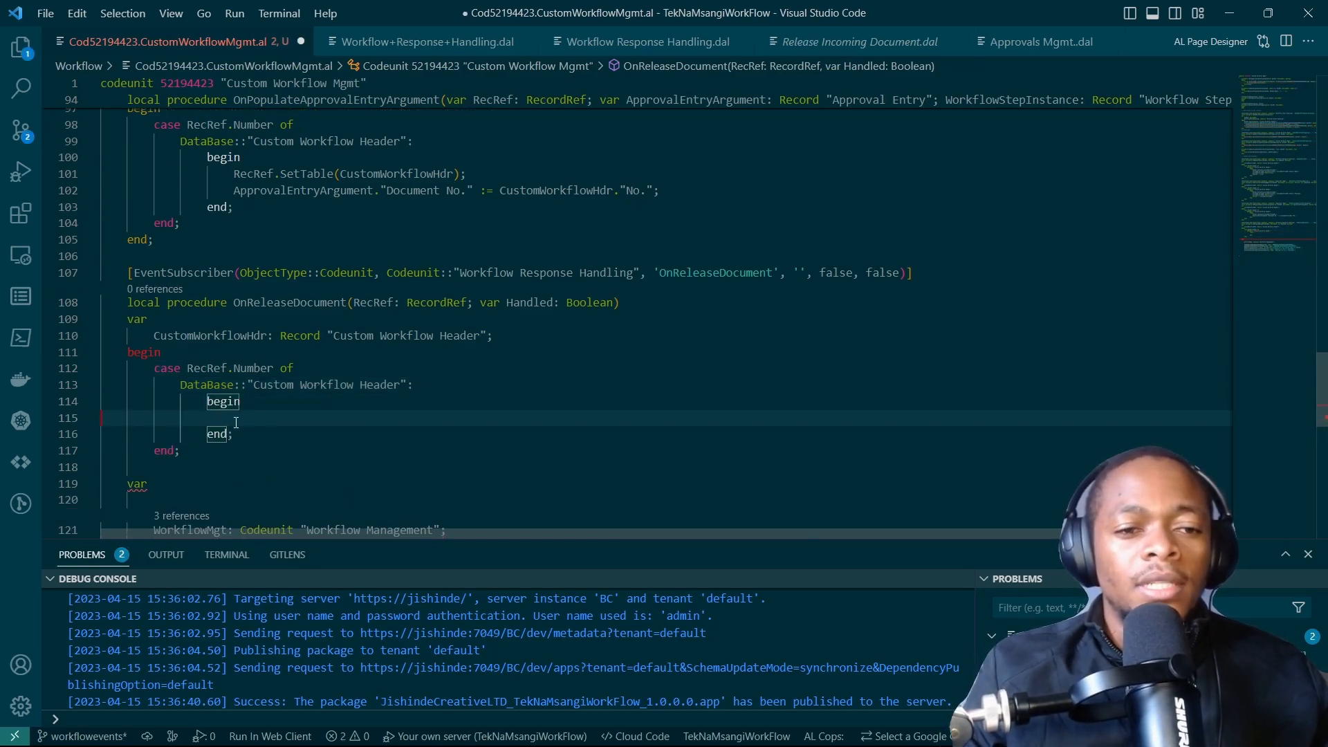
SetTable into CustomWorkflowHdr and Validate its Status to CustomWorkflowHdr.Status::Approved
text(Rewc)
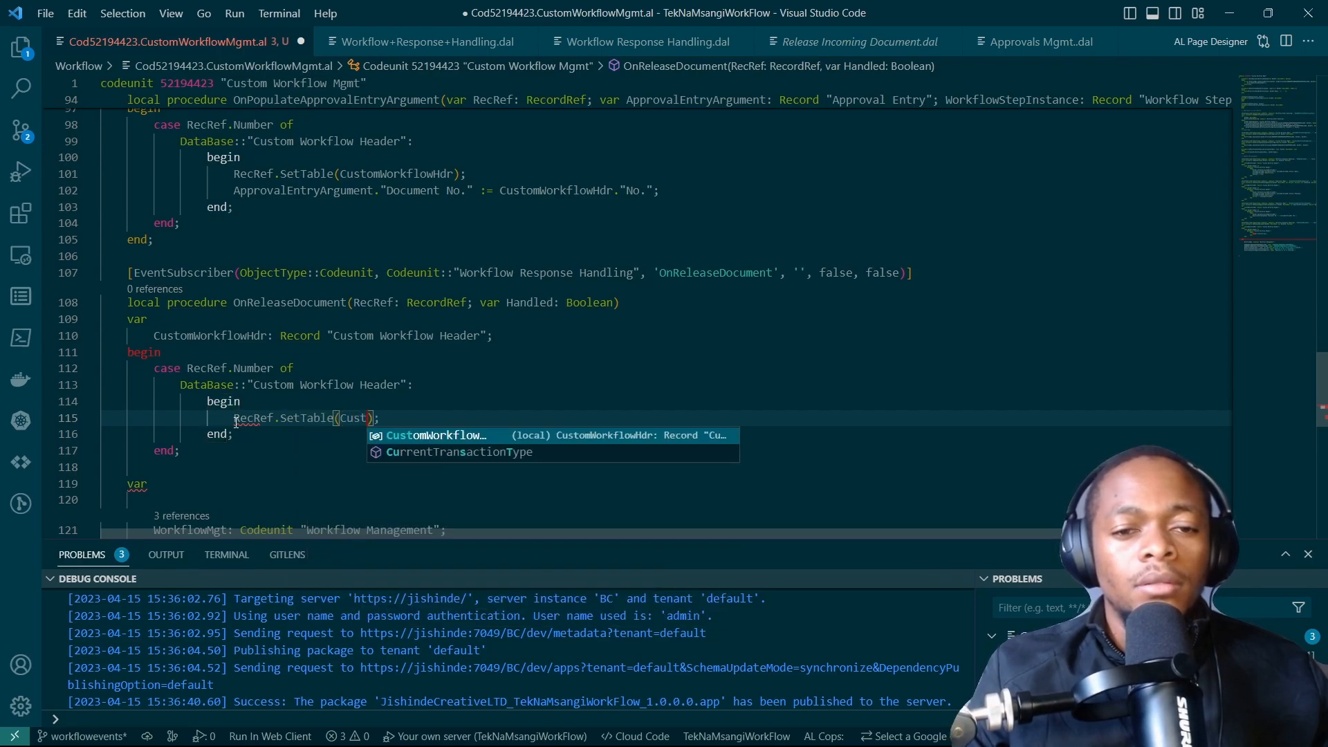
key(Tab)
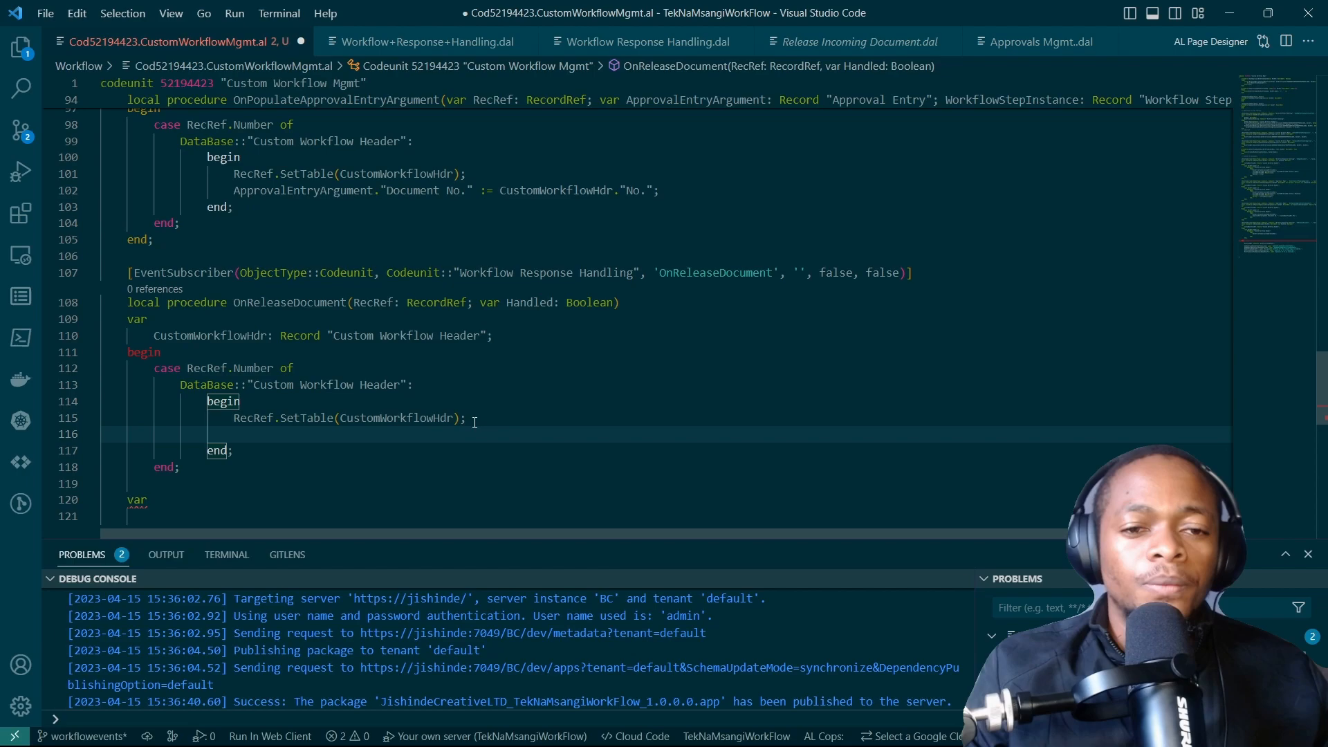
text(CustomWorkflowHdr.va)
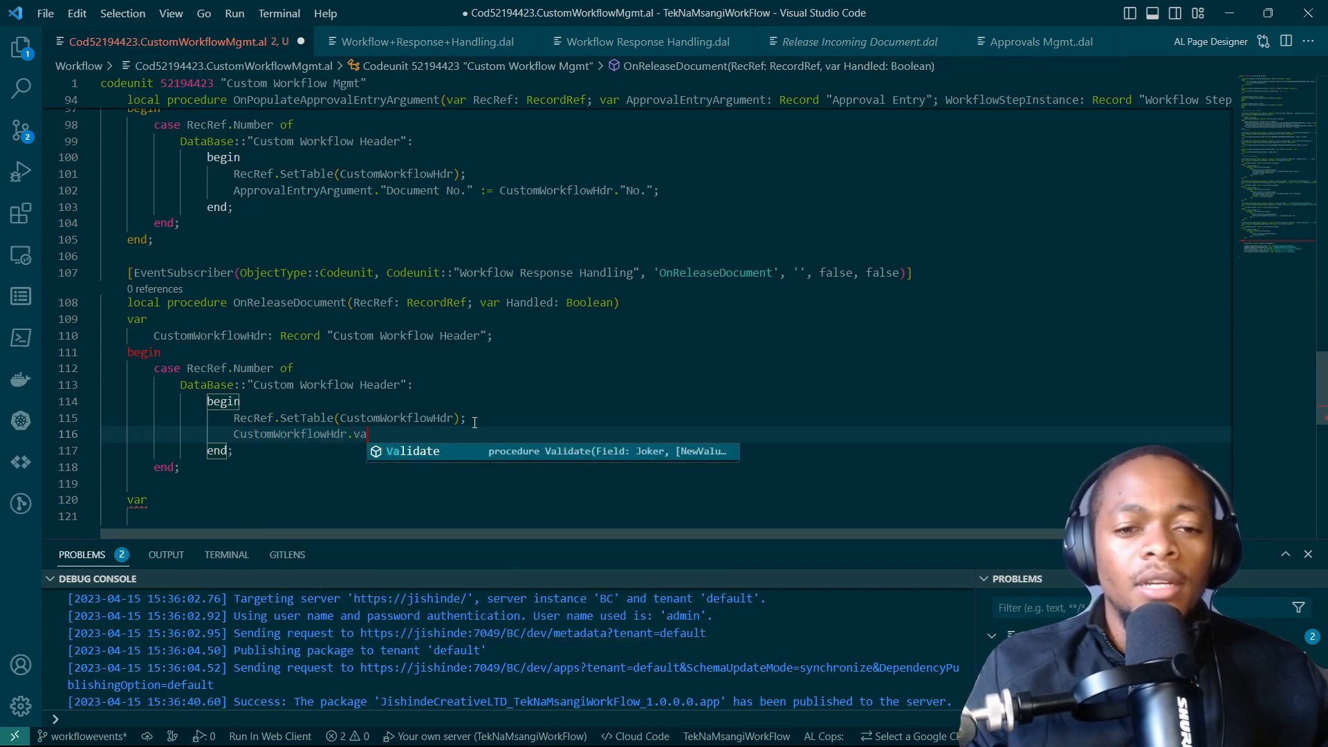
text(lidate(Status);)
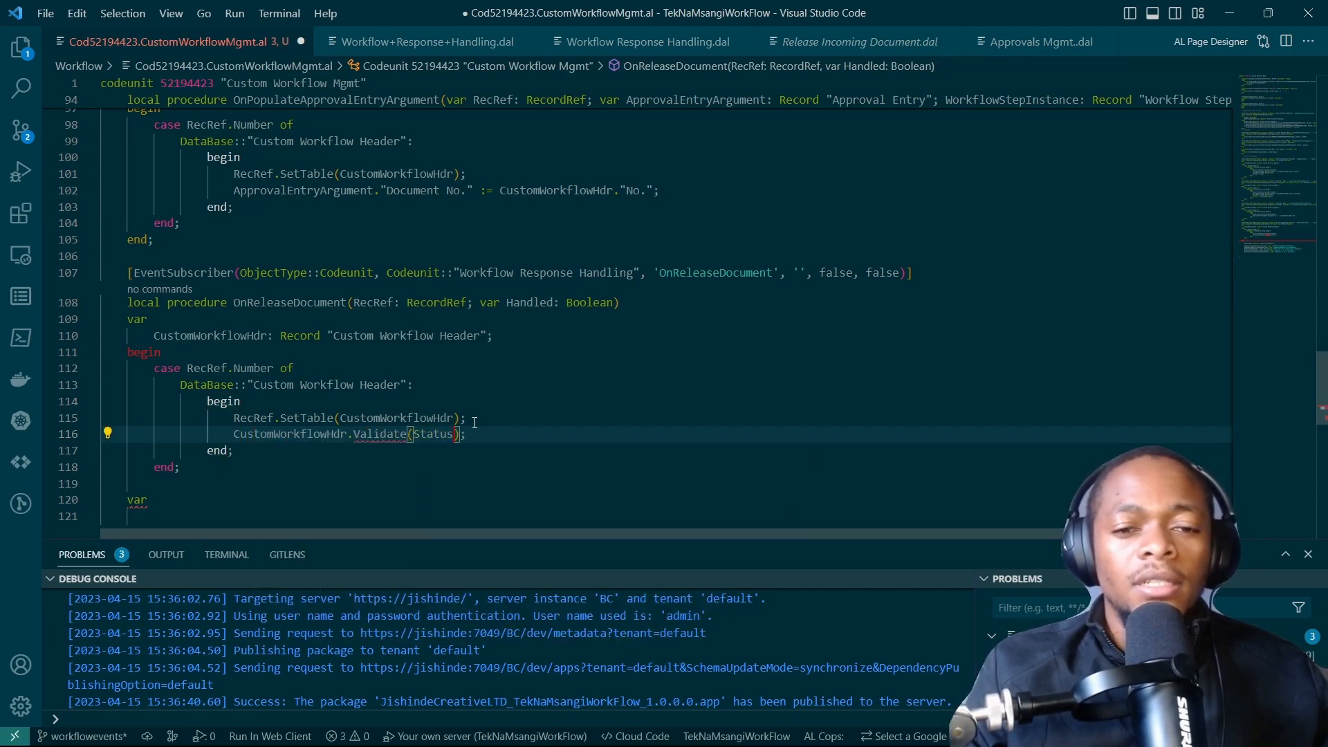
text(,CustomWorkflowHdr.)
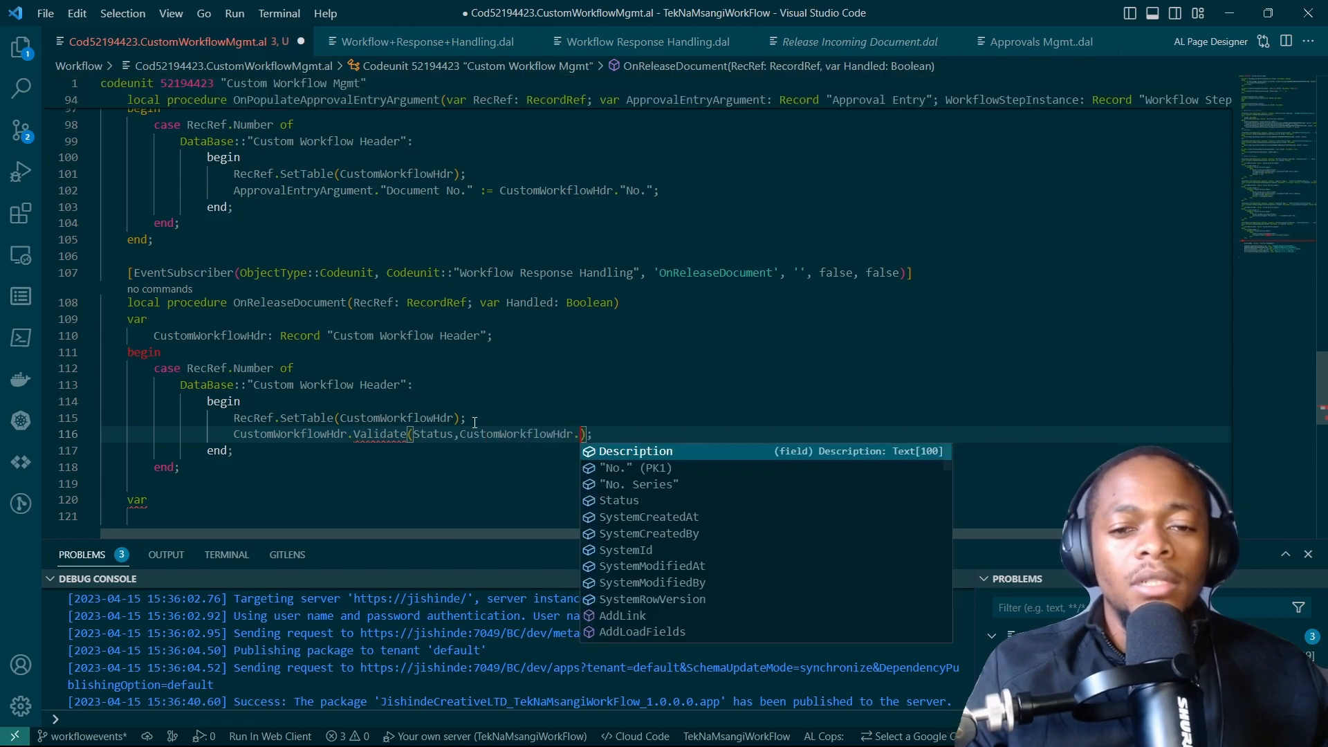
text(Status::)
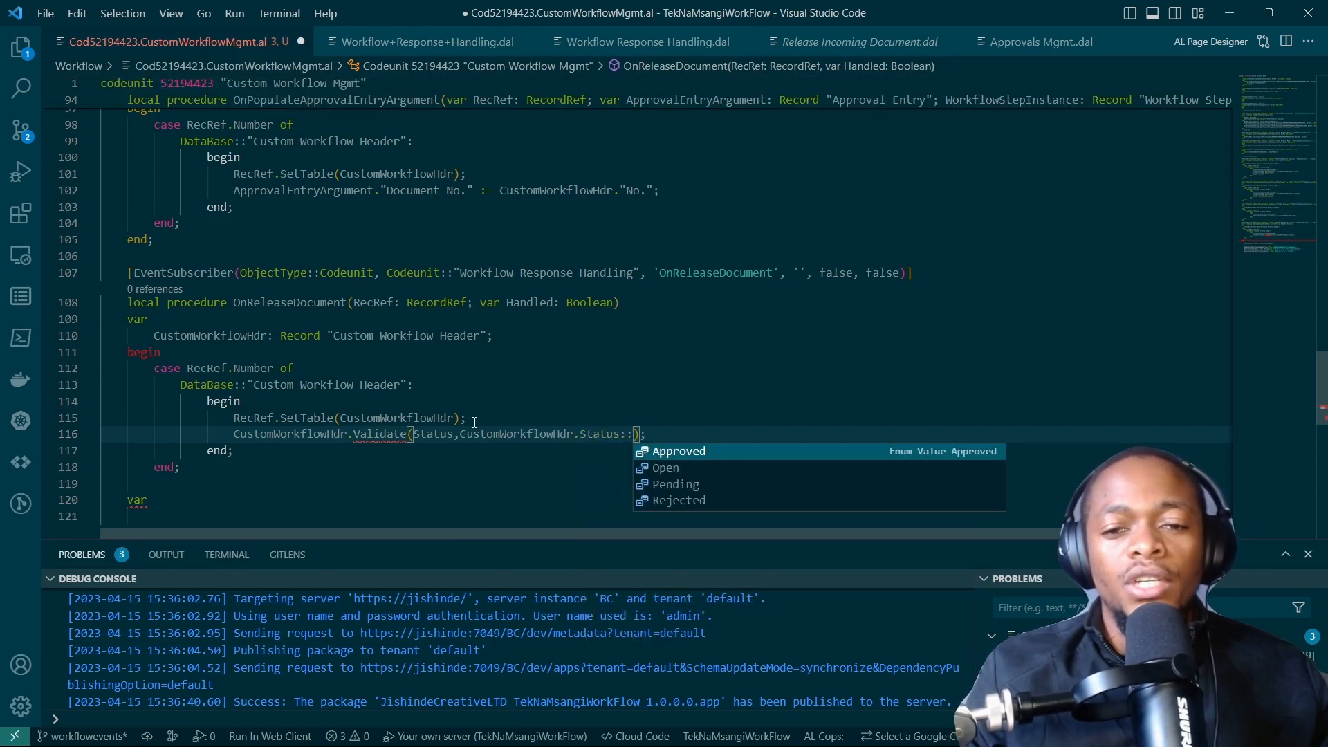
click(678, 451)
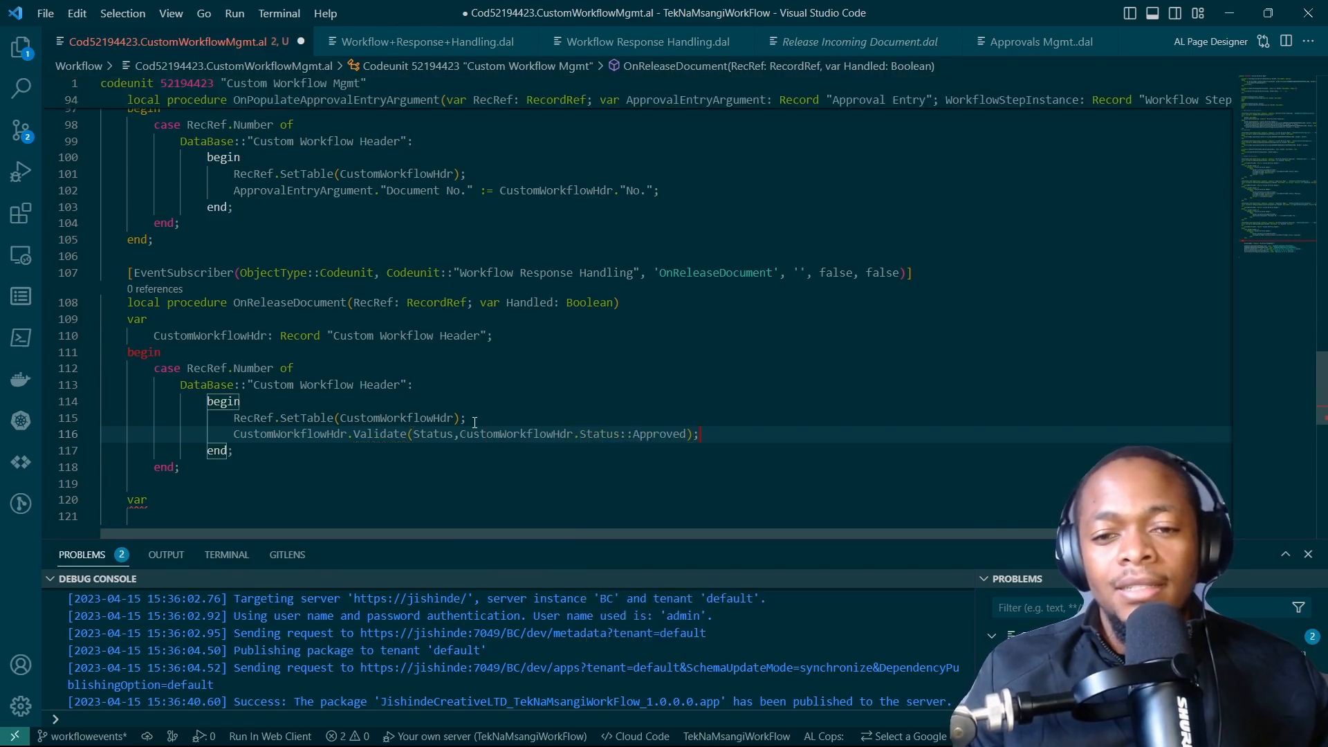
Save the header record with CustomWorkflowHdr.Modify(true)
text(CustomWorkflowHdr.)
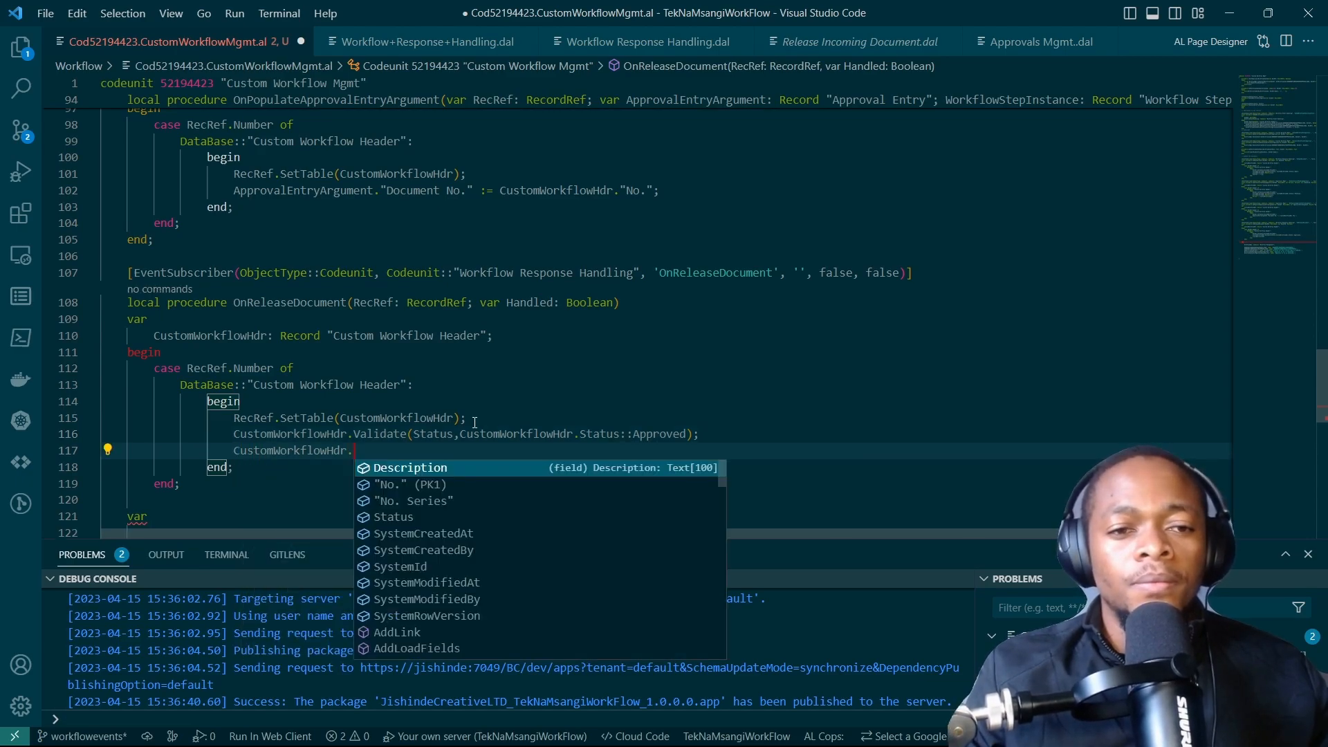
text(Modify(true);)
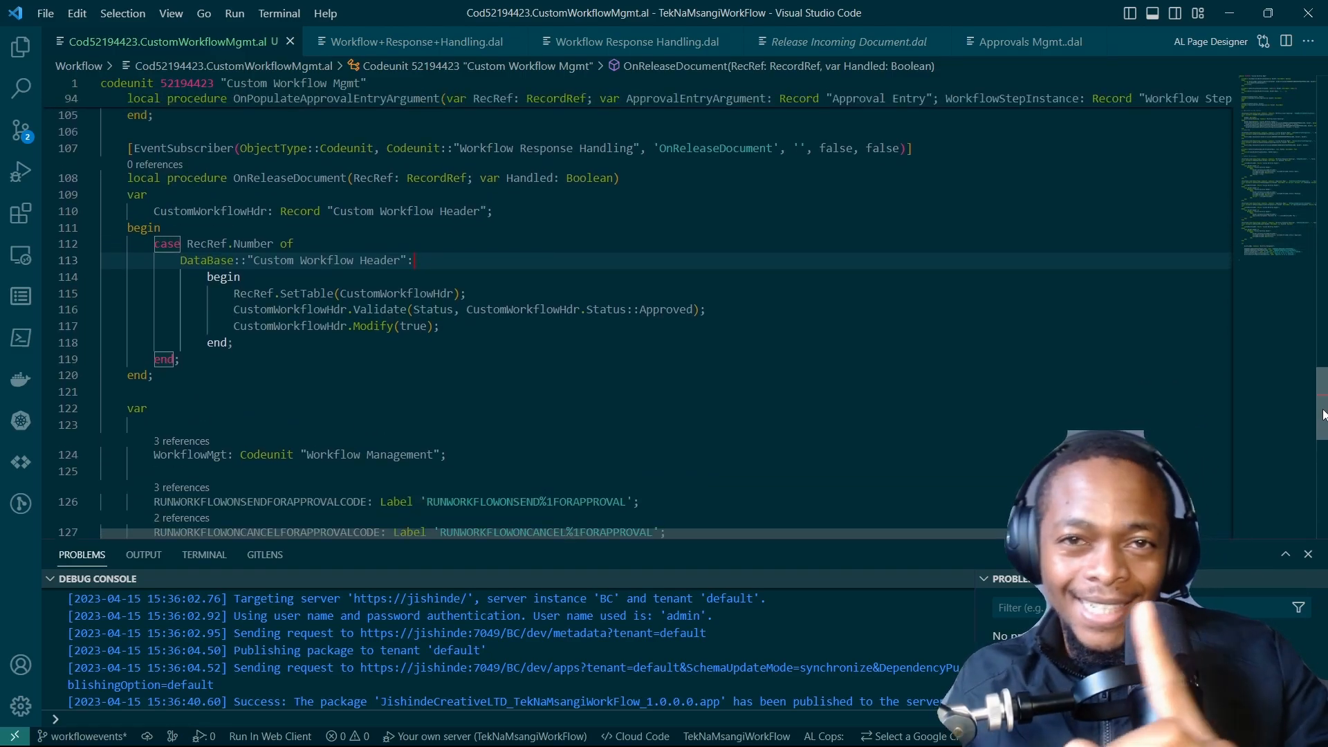
scroll(down, 3)
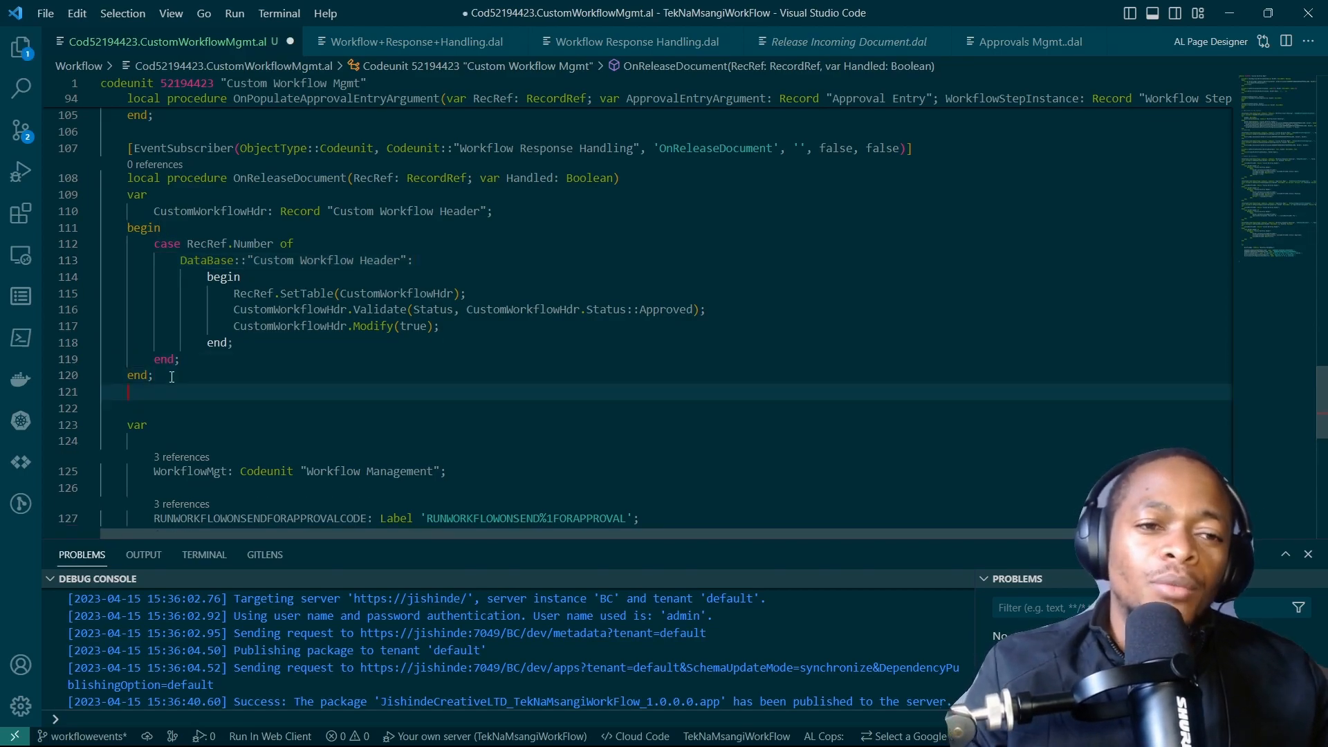
Start typing the teventsub snippet below the OnReleaseDocument procedure
text(tevensu)
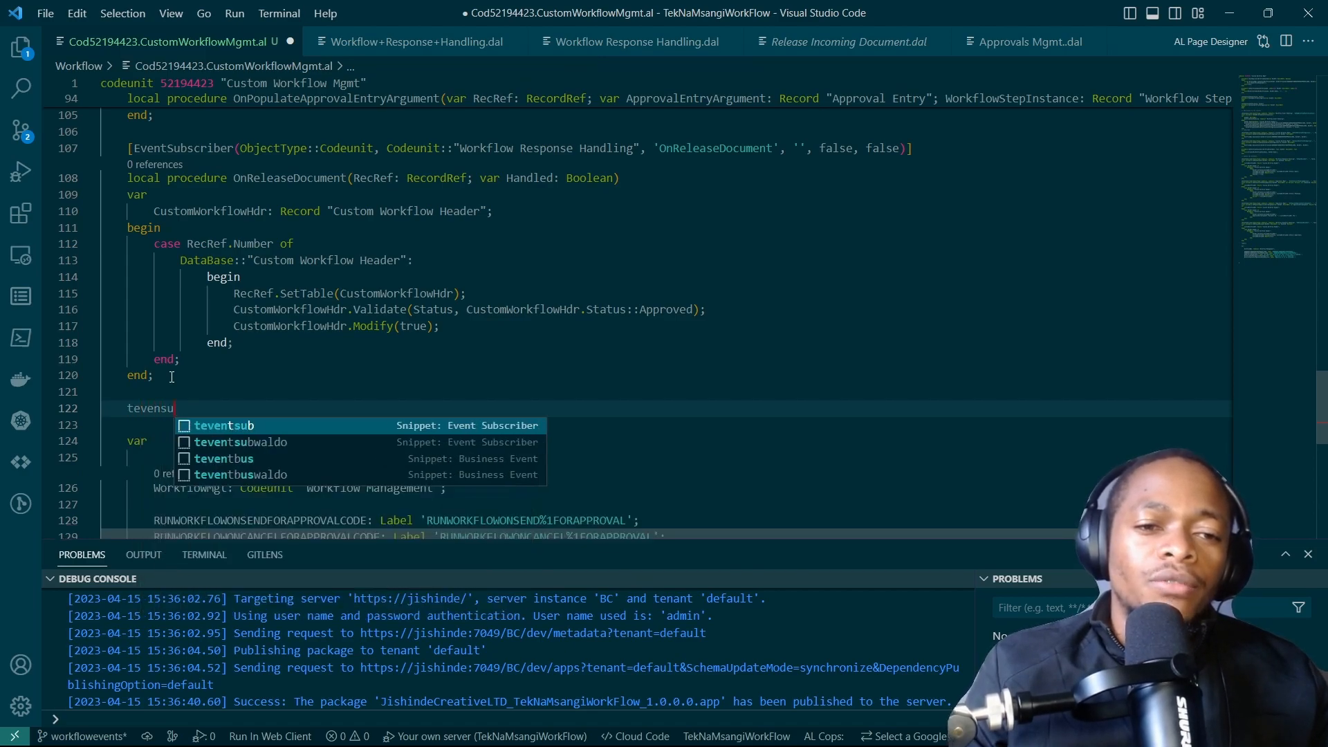
Subscribe to Codeunit::"Approvals Mgmt." event 'OnRejectApprovalRequest' via the snippet
key(Tab)
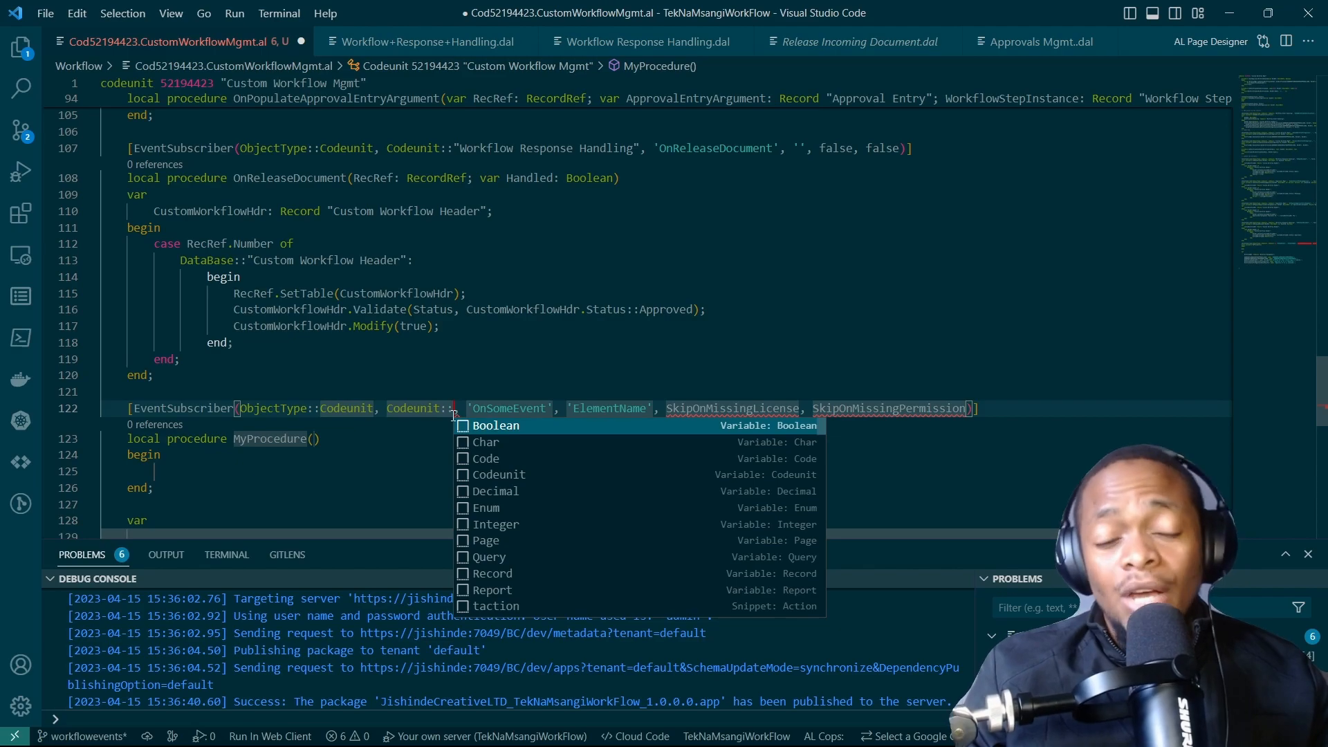
text(wor)
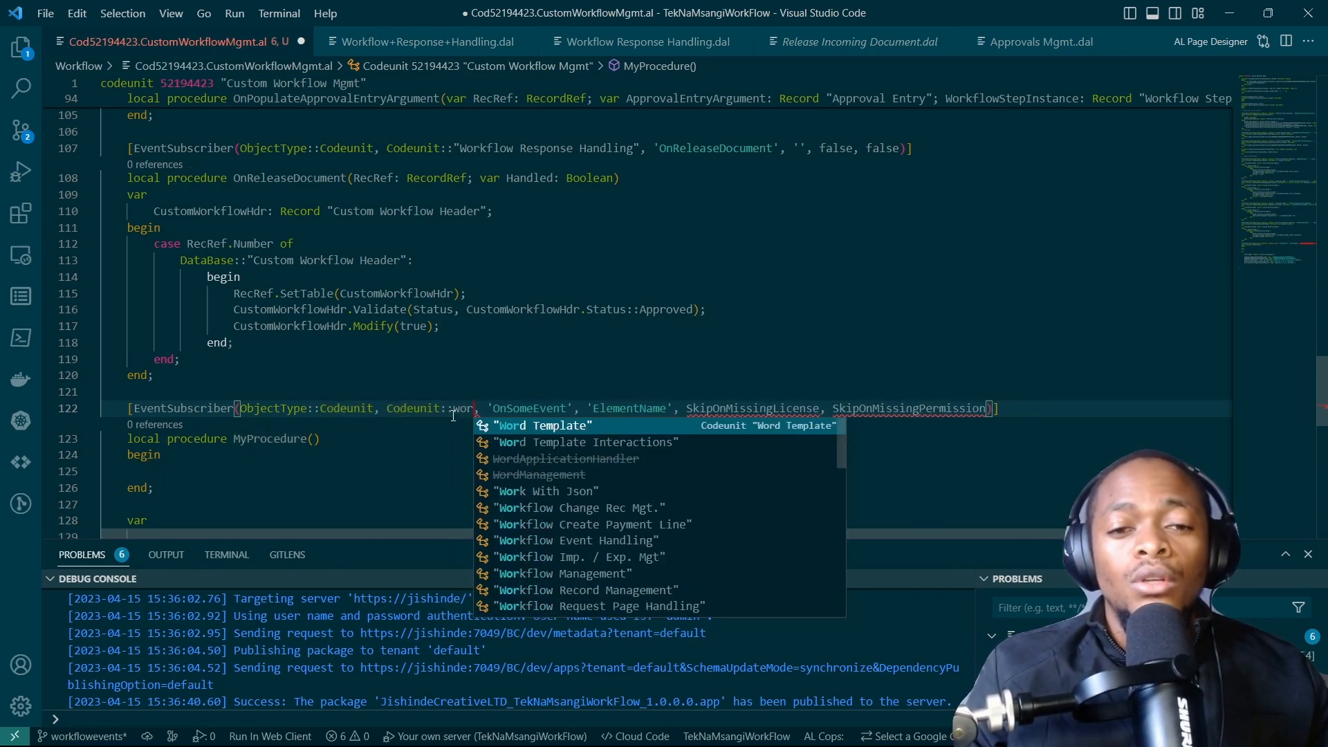
text(approval)
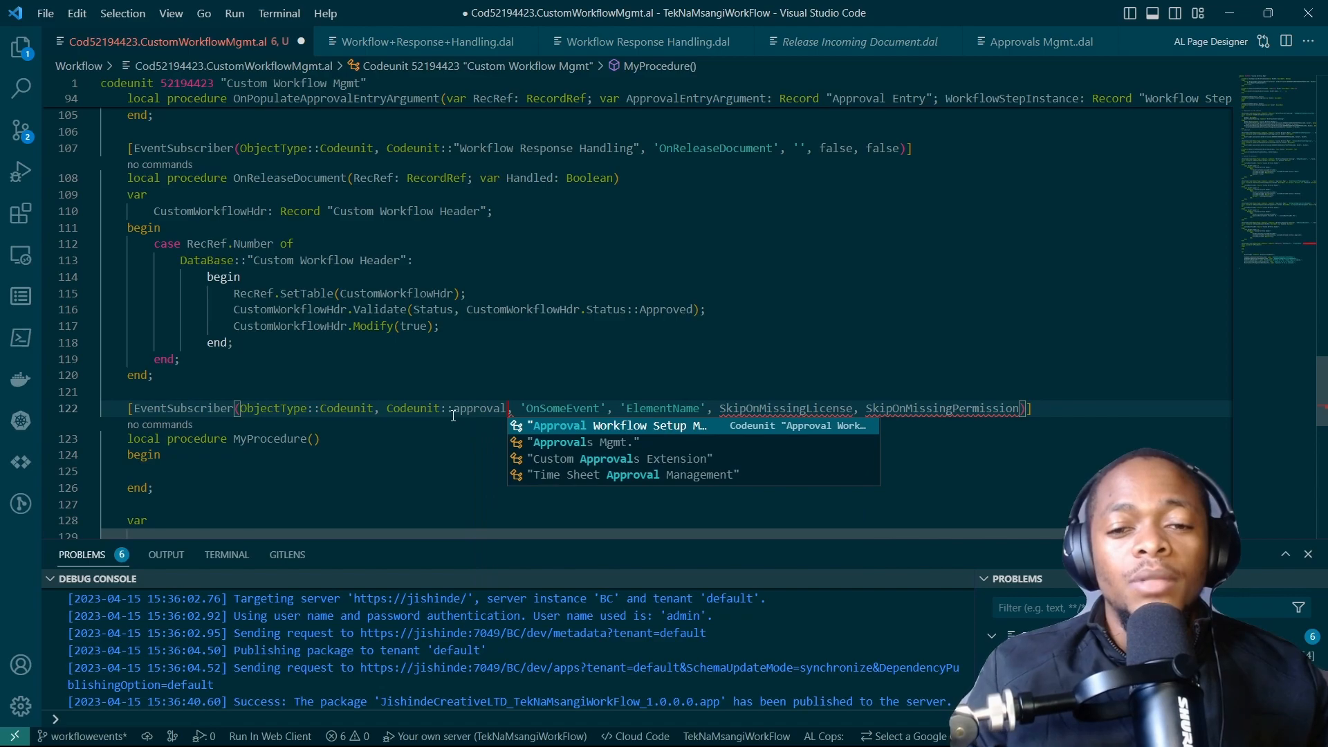
click(579, 442)
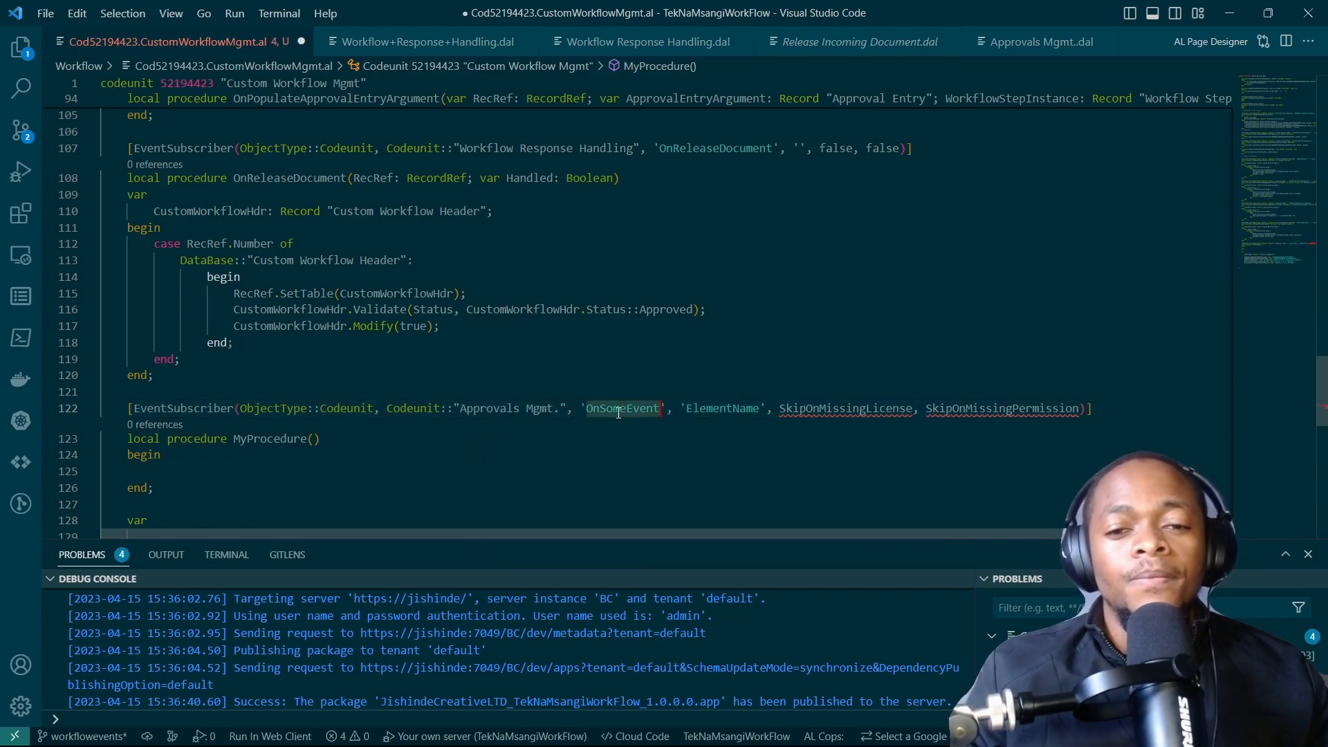
text(onre)
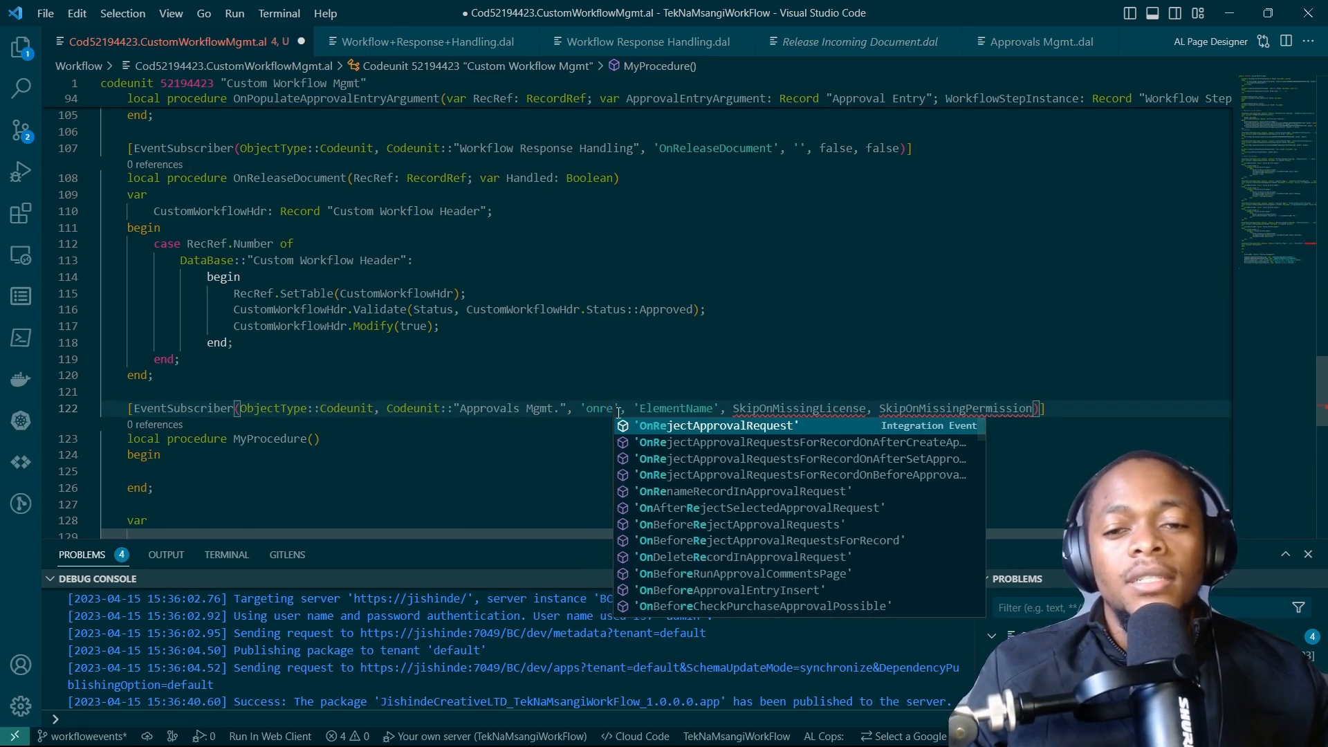
click(718, 425)
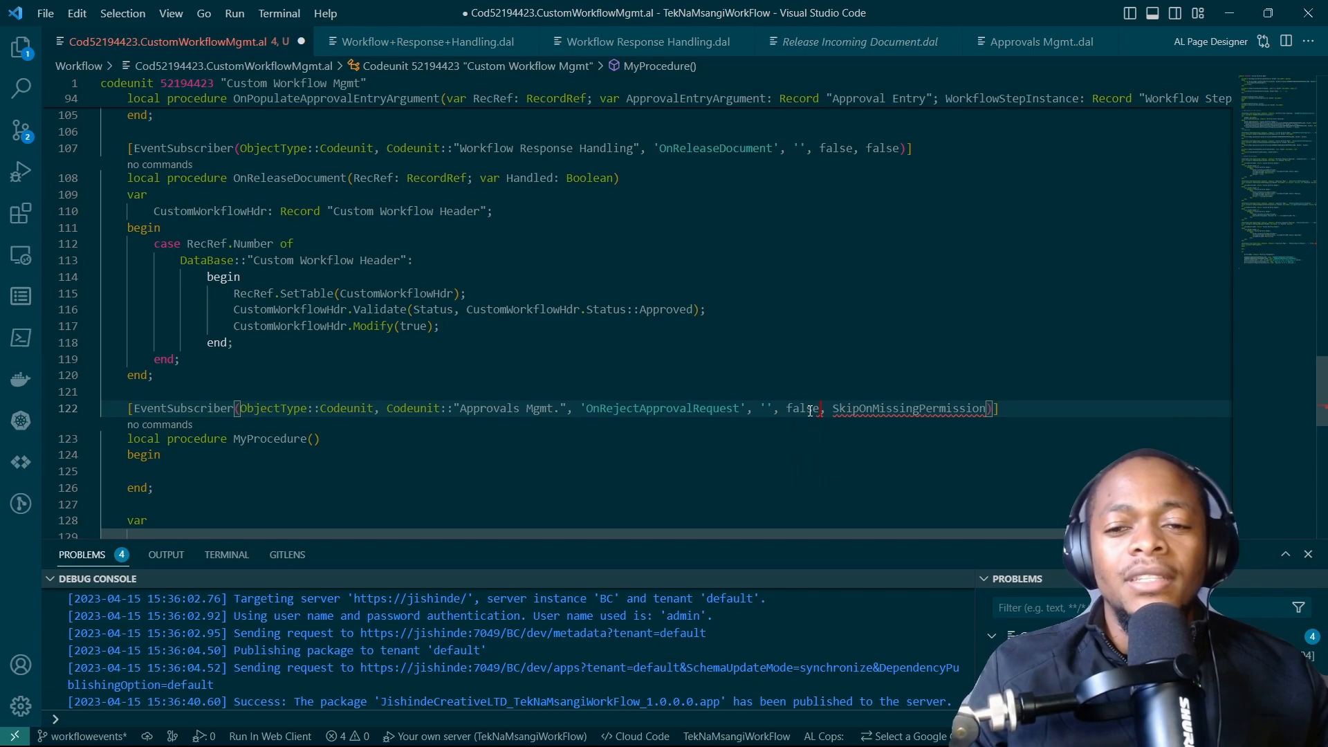
Set the subscriber flags to false and save the codeunit file with Ctrl+S
text(false)
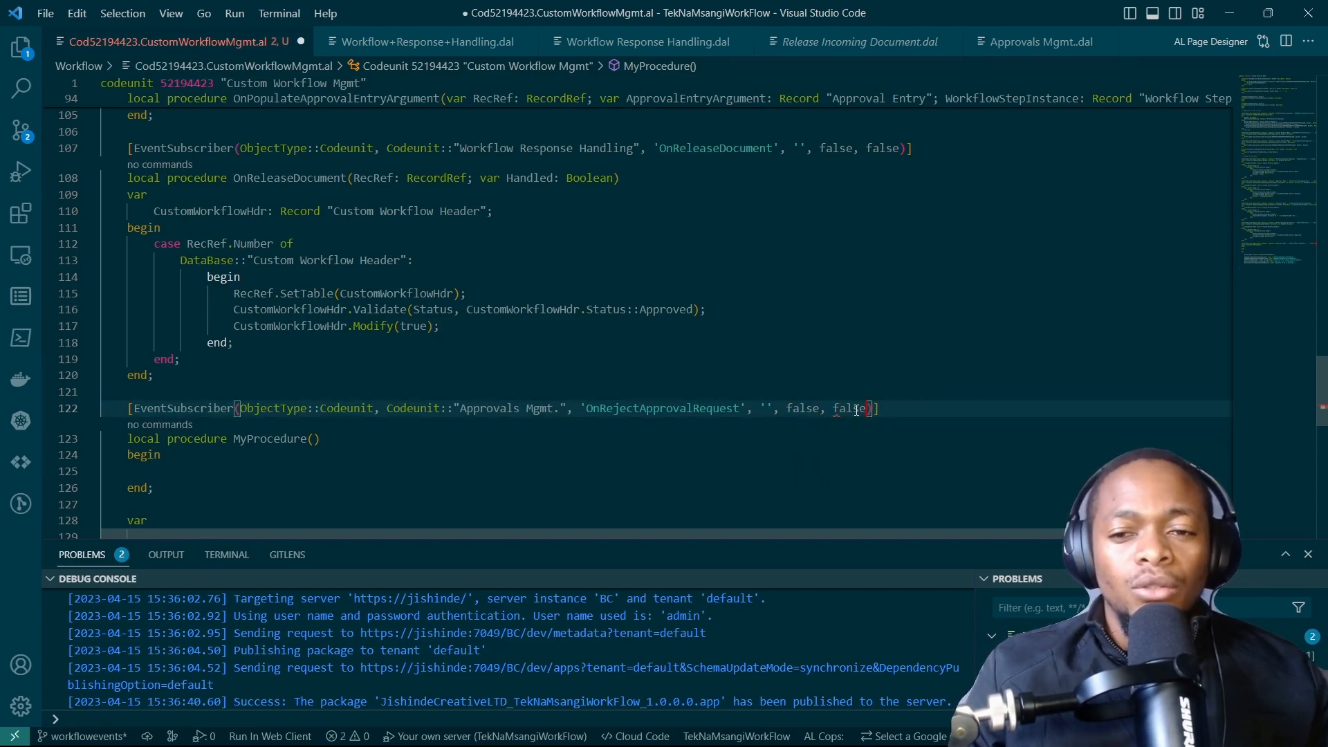
key(ctrl+s)
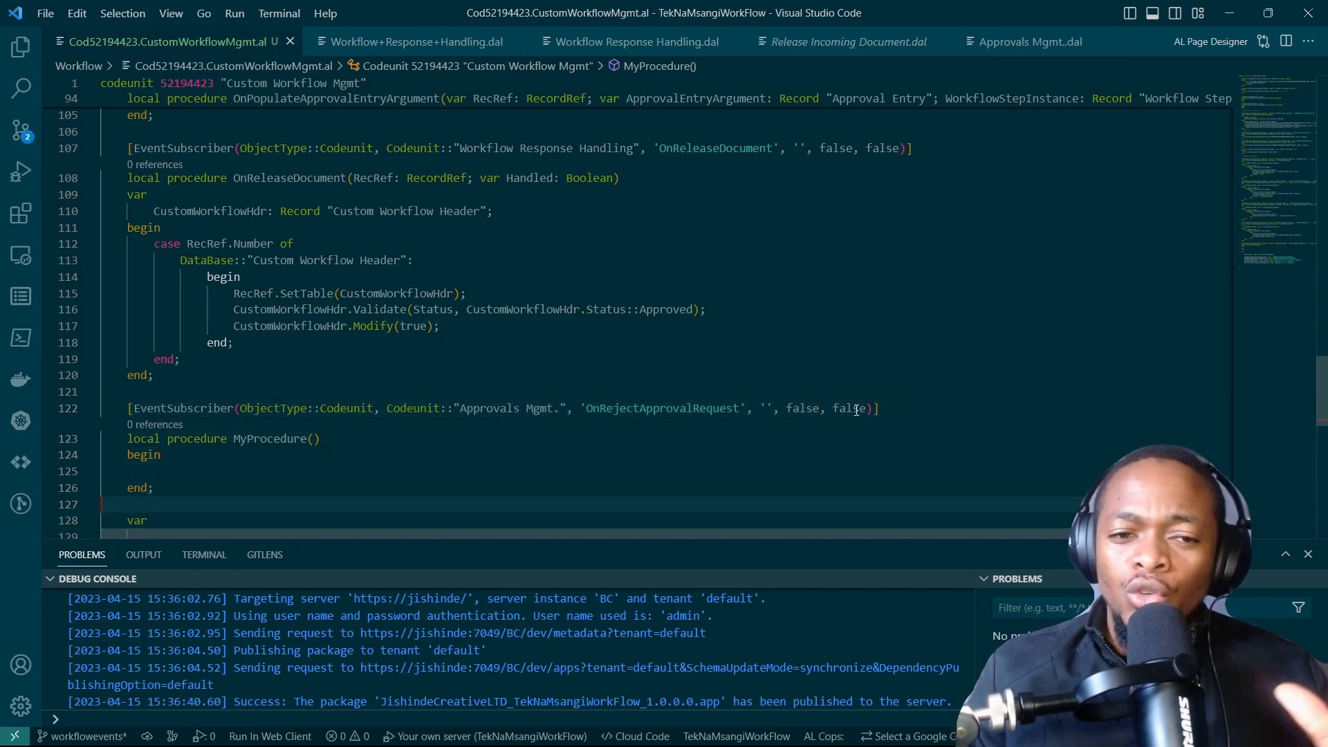